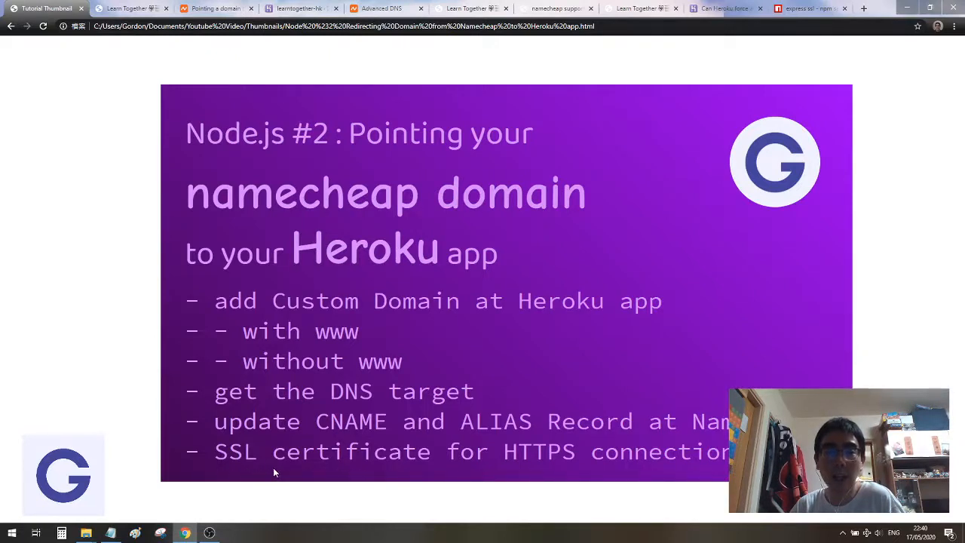
{"action": "mouse_move", "coordinate": [548, 472]}
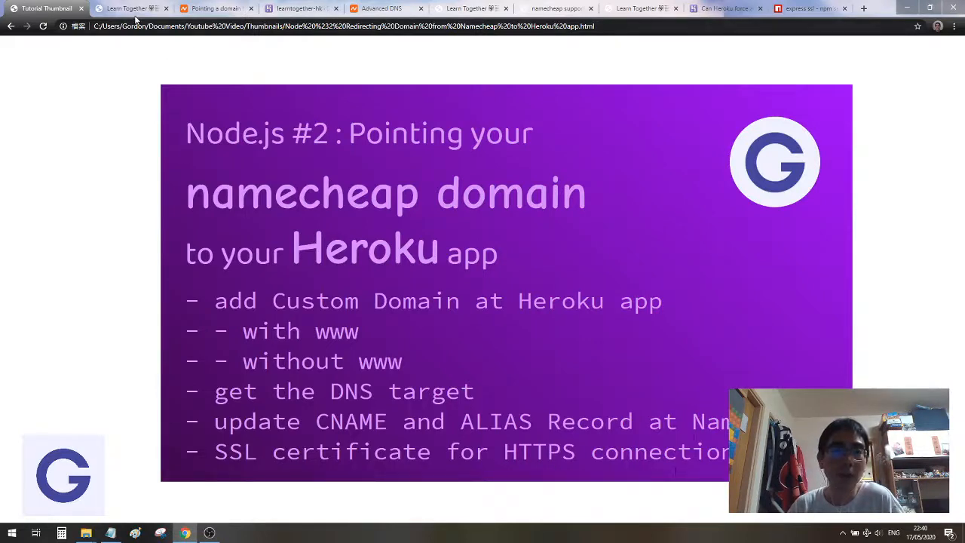
Show the live Learn Together site served from learntogether-hk.herokuapp.com.
{"action": "left_click", "coordinate": [136, 9]}
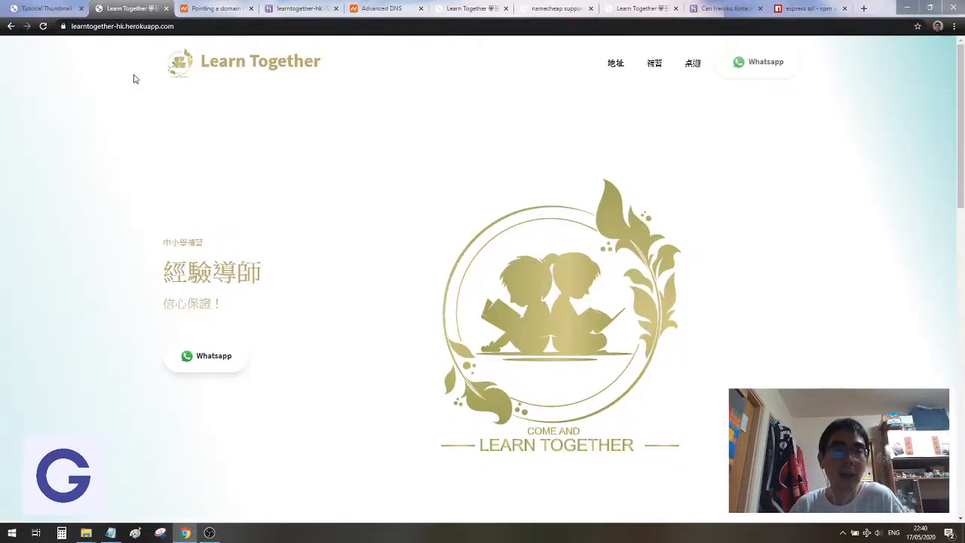
{"action": "mouse_move", "coordinate": [257, 139]}
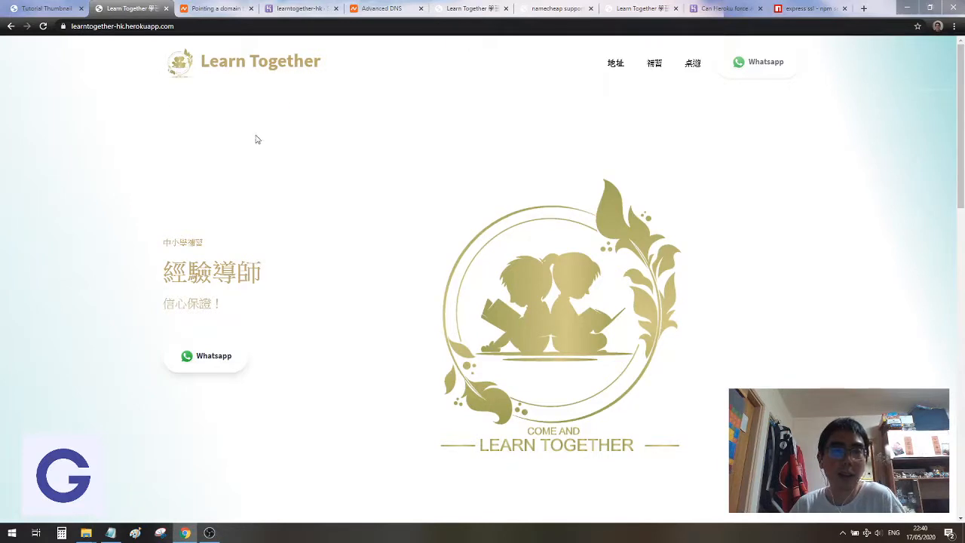
{"action": "scroll", "scroll_direction": "down", "scroll_amount": 3}
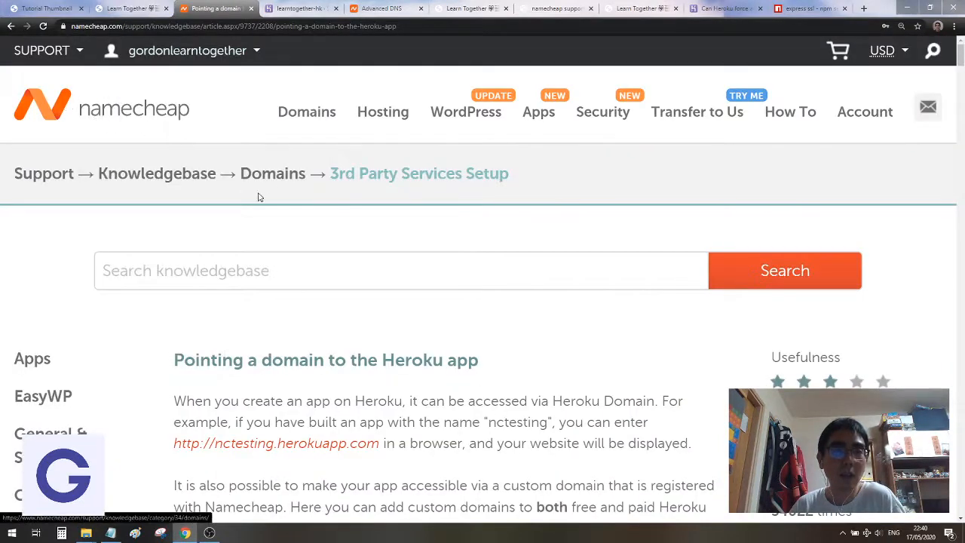
Scroll the Namecheap Heroku guide down to step 5 on configuring the domain.
{"action": "scroll", "scroll_direction": "down", "scroll_amount": 3}
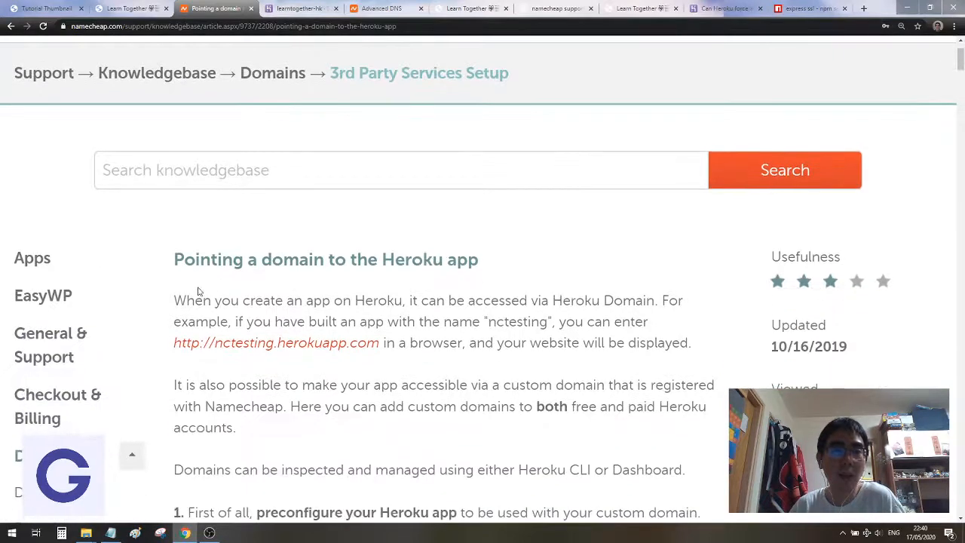
{"action": "mouse_move", "coordinate": [192, 283]}
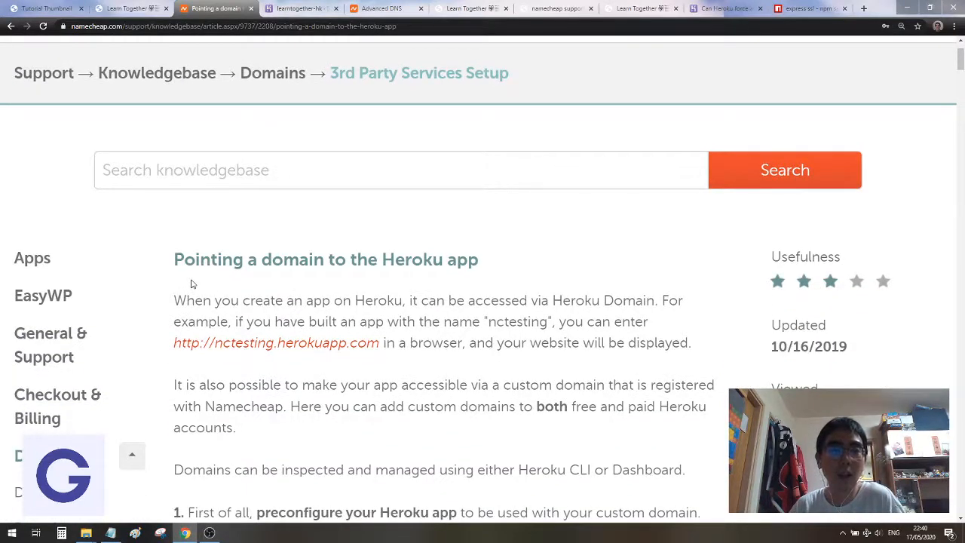
{"action": "mouse_move", "coordinate": [326, 275]}
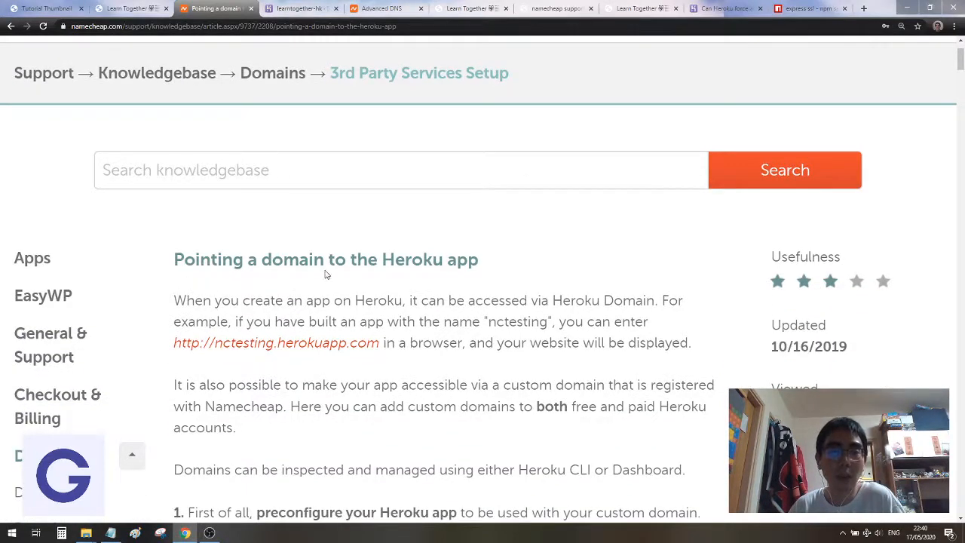
{"action": "scroll", "scroll_direction": "down", "scroll_amount": 3}
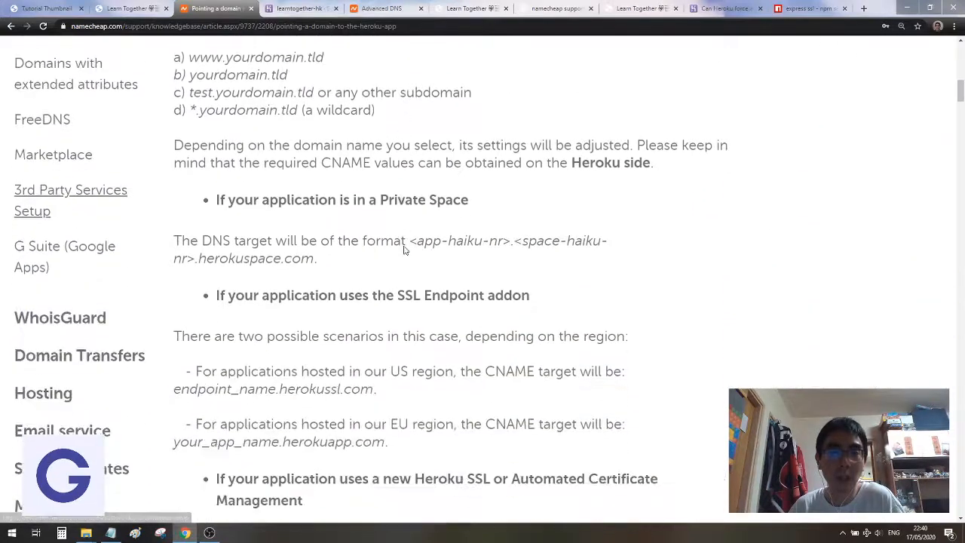
{"action": "scroll", "scroll_direction": "down", "scroll_amount": 3}
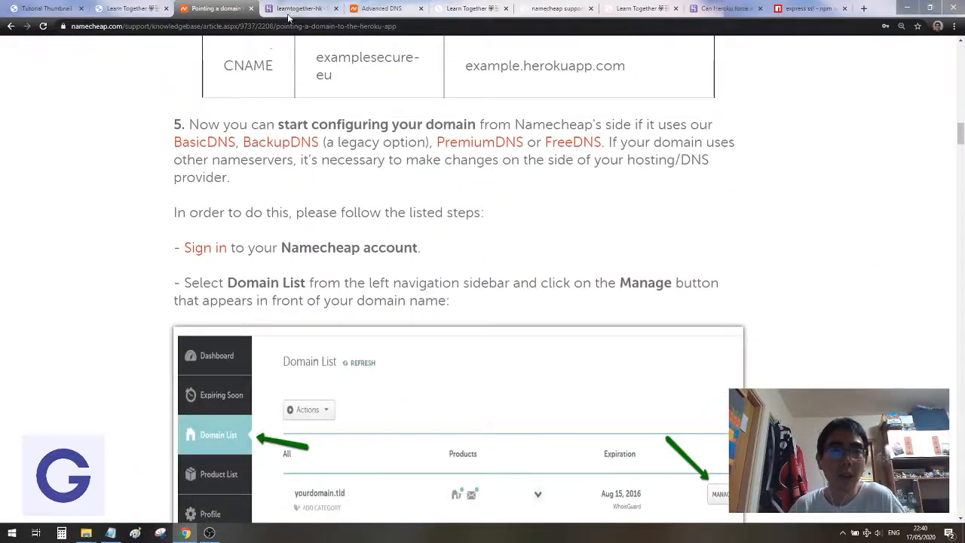
Show the Domains list in the learntogether-hk app's Heroku settings with its DNS targets.
{"action": "left_click", "coordinate": [306, 8]}
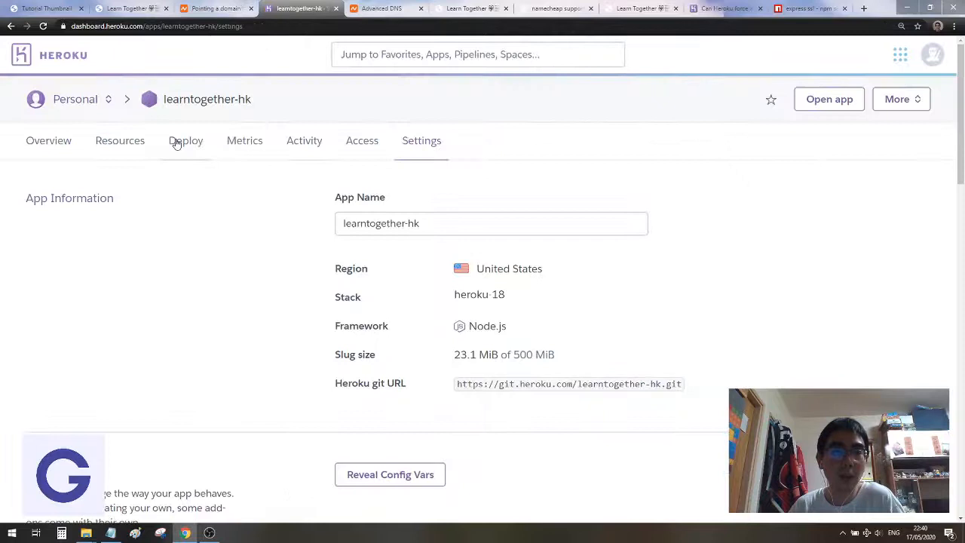
{"action": "mouse_move", "coordinate": [176, 117]}
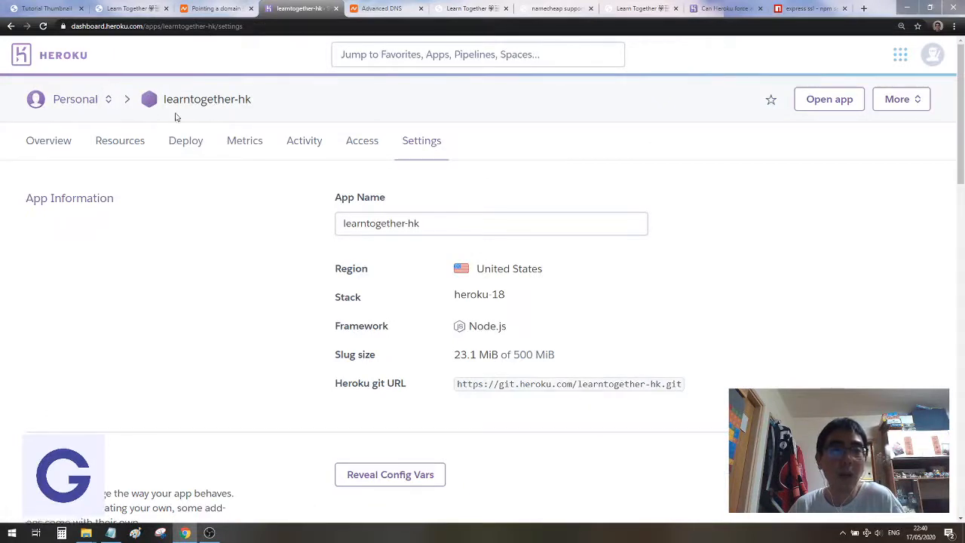
{"action": "mouse_move", "coordinate": [331, 142]}
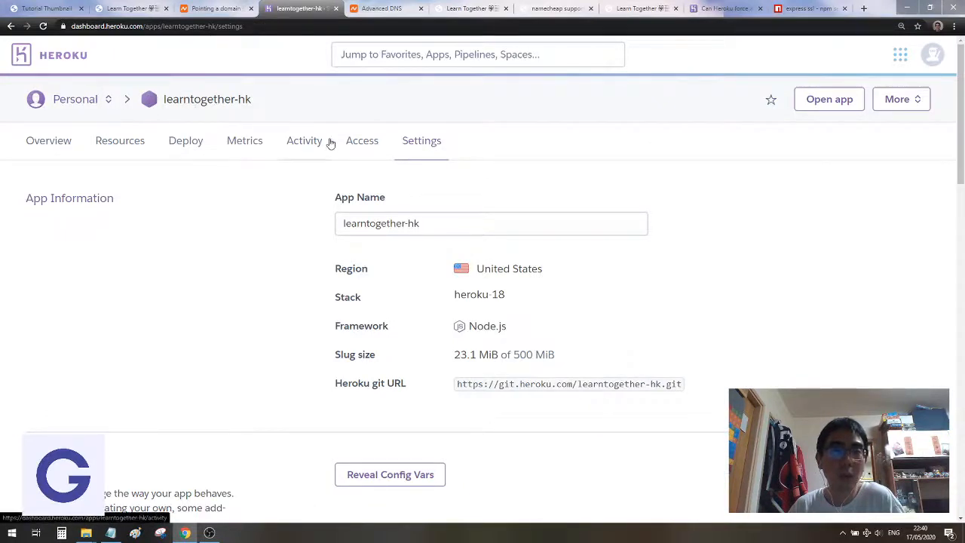
{"action": "mouse_move", "coordinate": [421, 147]}
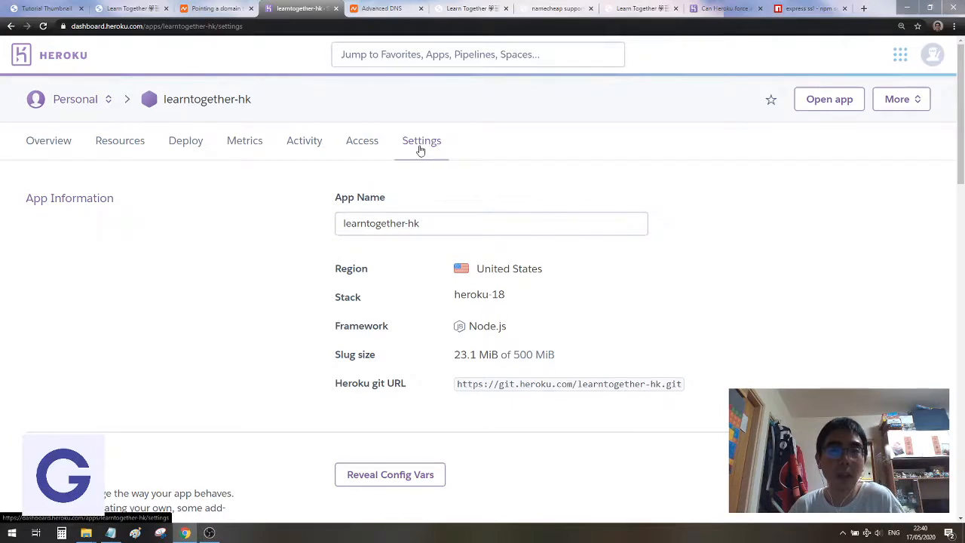
{"action": "scroll", "scroll_direction": "down", "scroll_amount": 3}
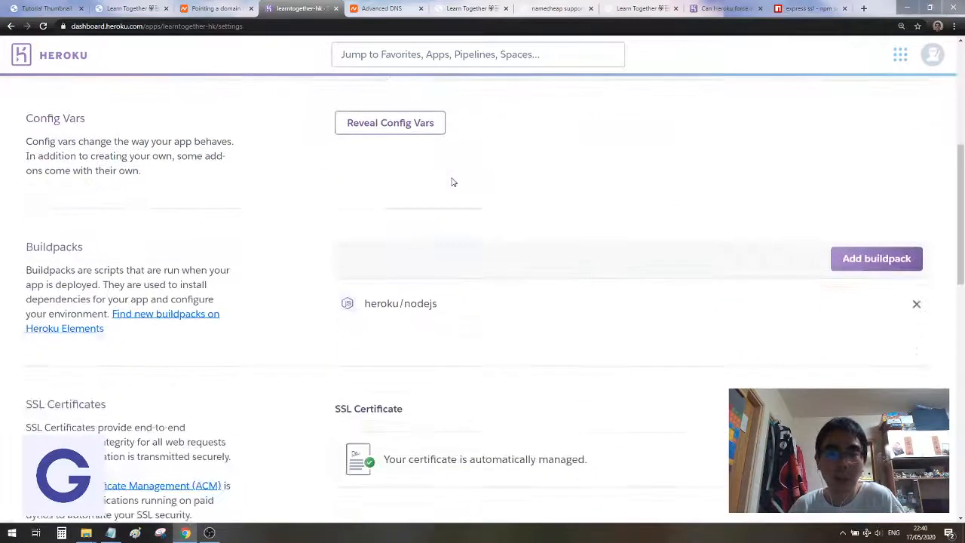
{"action": "scroll", "scroll_direction": "down", "scroll_amount": 3}
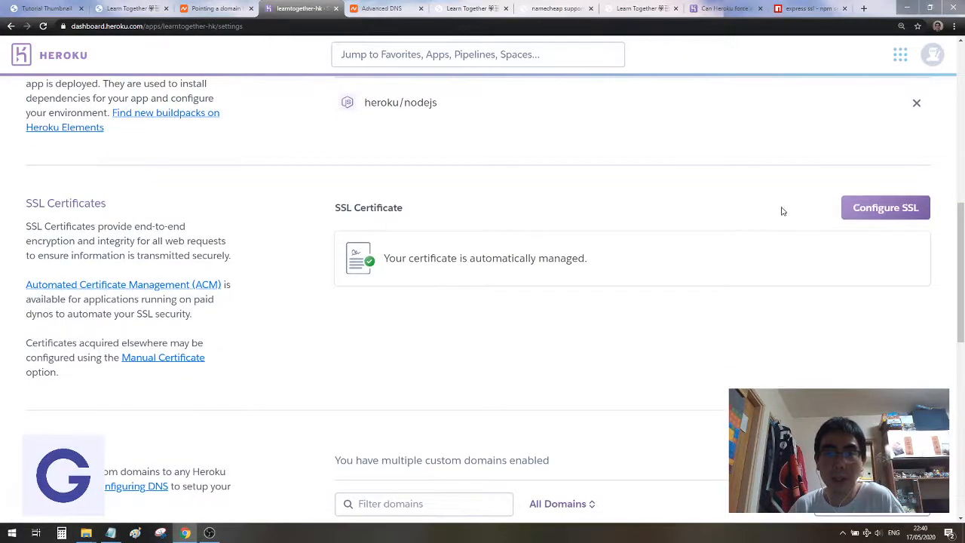
{"action": "scroll", "scroll_direction": "down", "scroll_amount": 3}
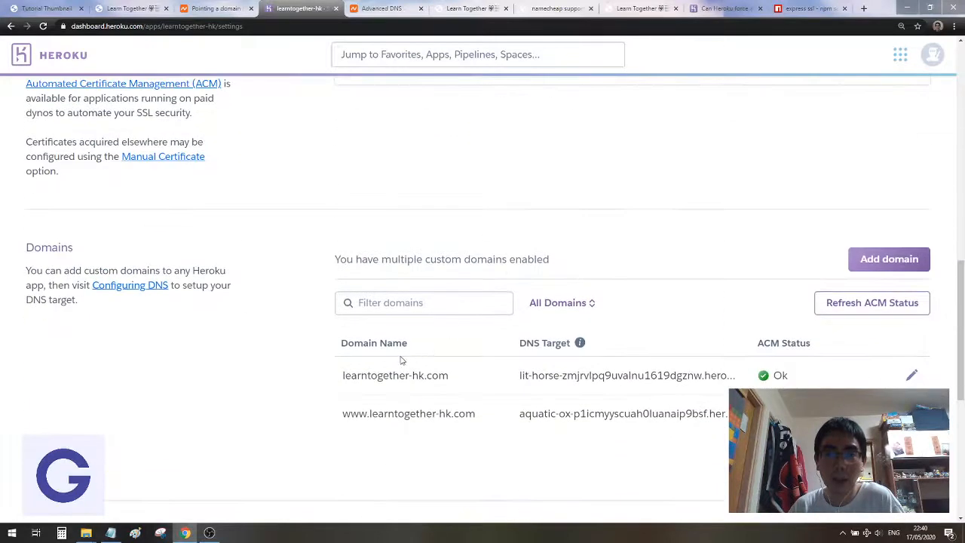
{"action": "mouse_move", "coordinate": [889, 259]}
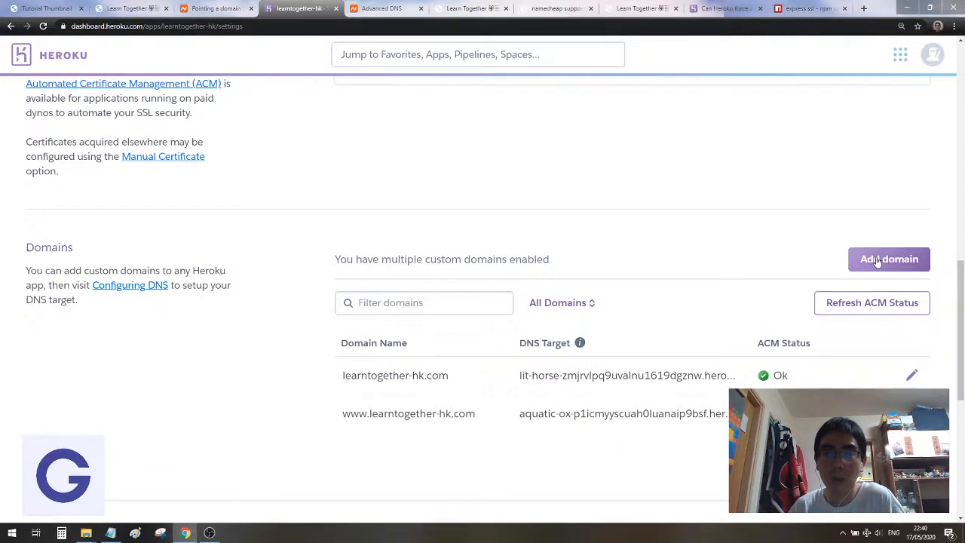
Compare Heroku's Add domain form against the Namecheap guide and learntogether-hk.com's DNS settings.
{"action": "left_click", "coordinate": [889, 259]}
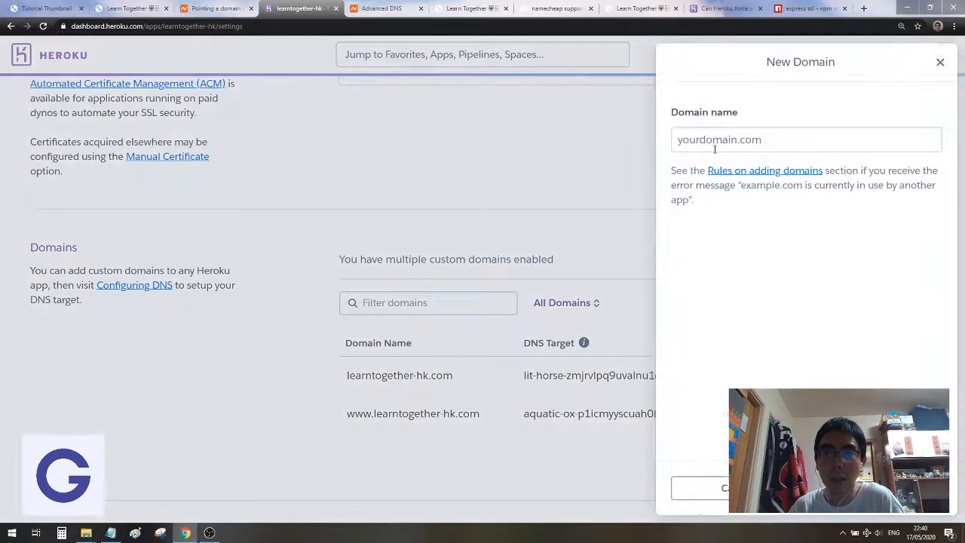
{"action": "left_click", "coordinate": [941, 62]}
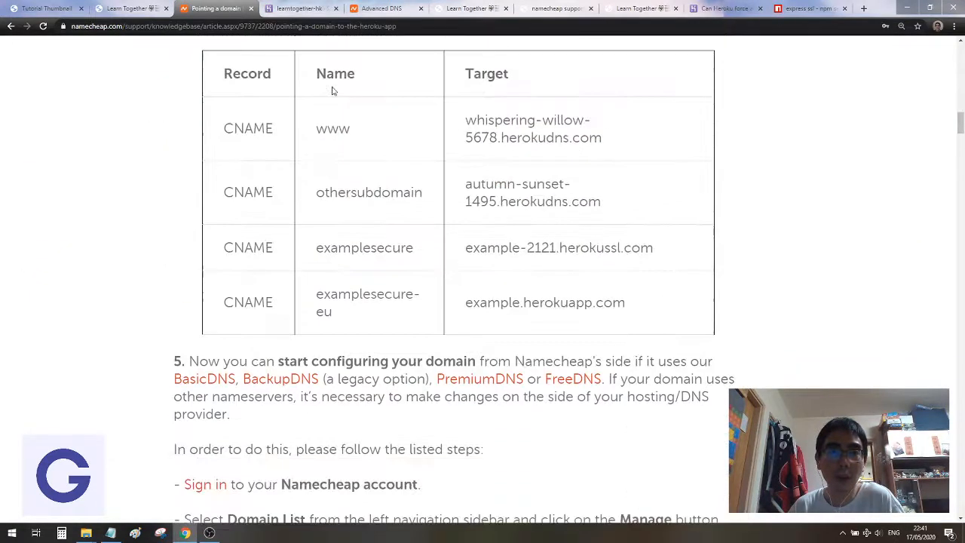
{"action": "left_click", "coordinate": [383, 8]}
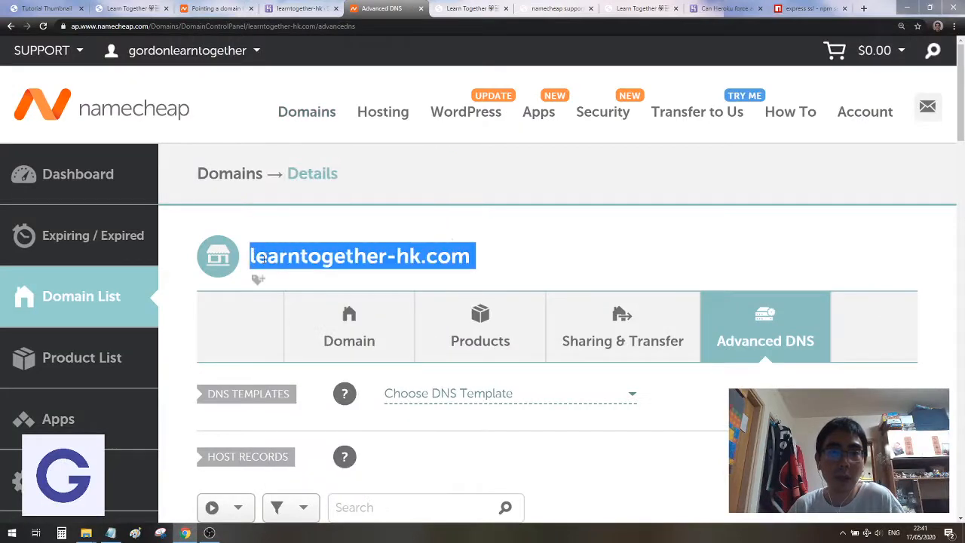
{"action": "left_click", "coordinate": [300, 8]}
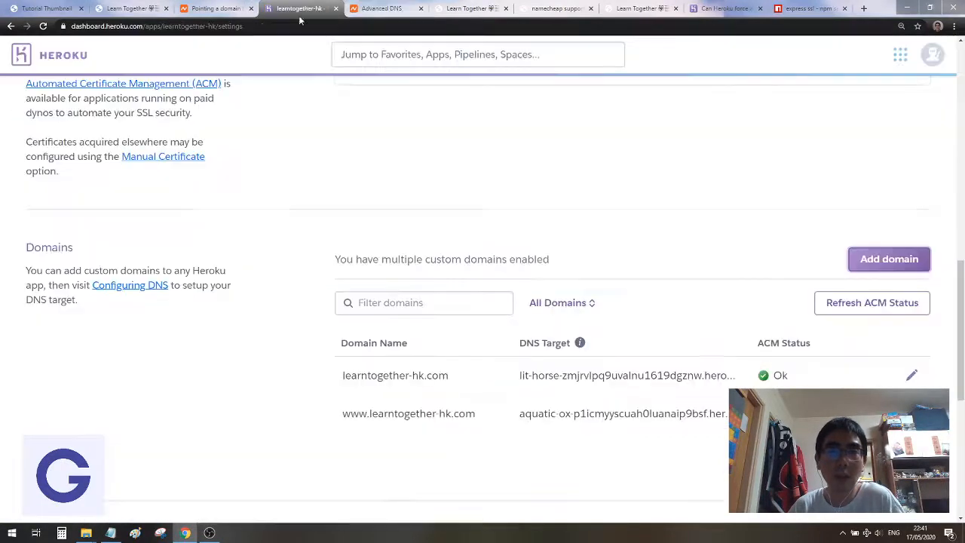
Reopen and cancel the new domain form, then review the SSL certificate and custom domains.
{"action": "left_click", "coordinate": [889, 259]}
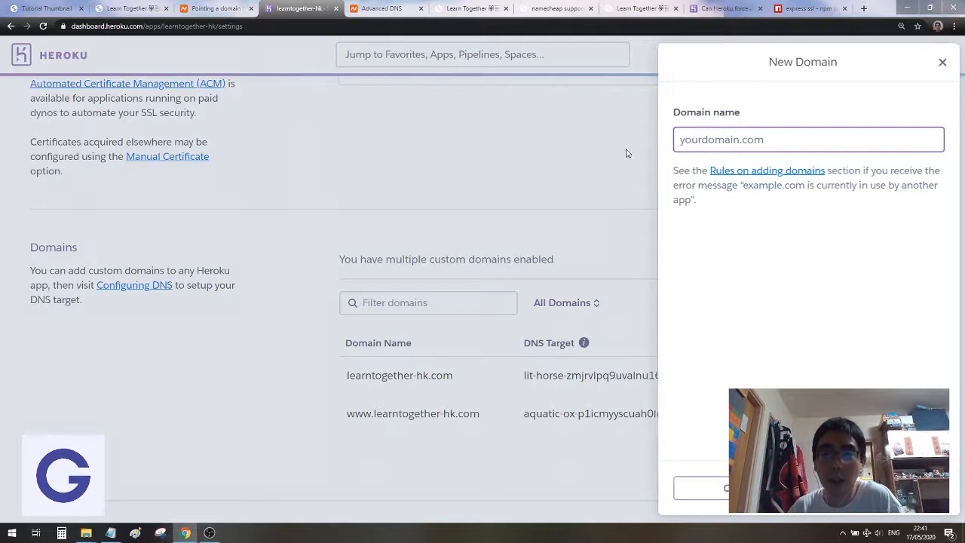
{"action": "left_click", "coordinate": [943, 62]}
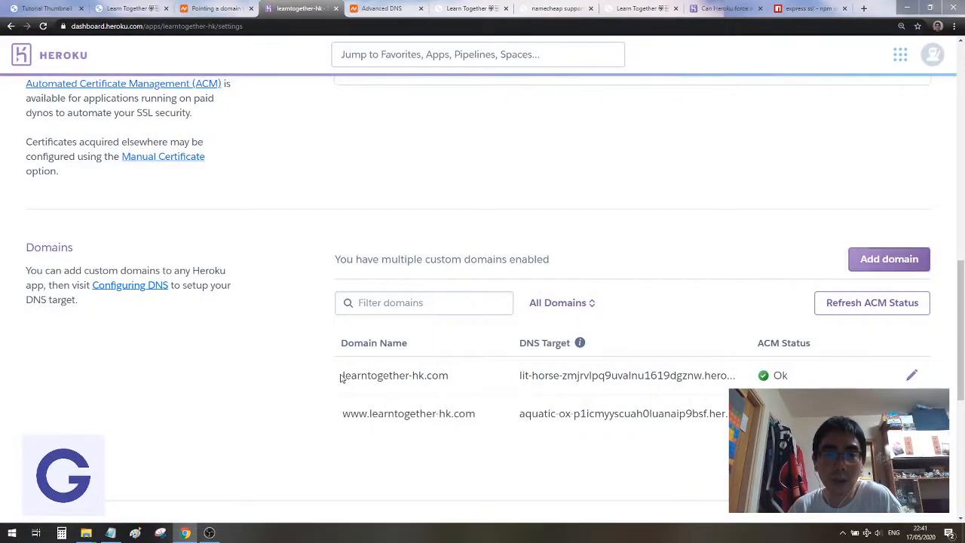
{"action": "mouse_move", "coordinate": [482, 413]}
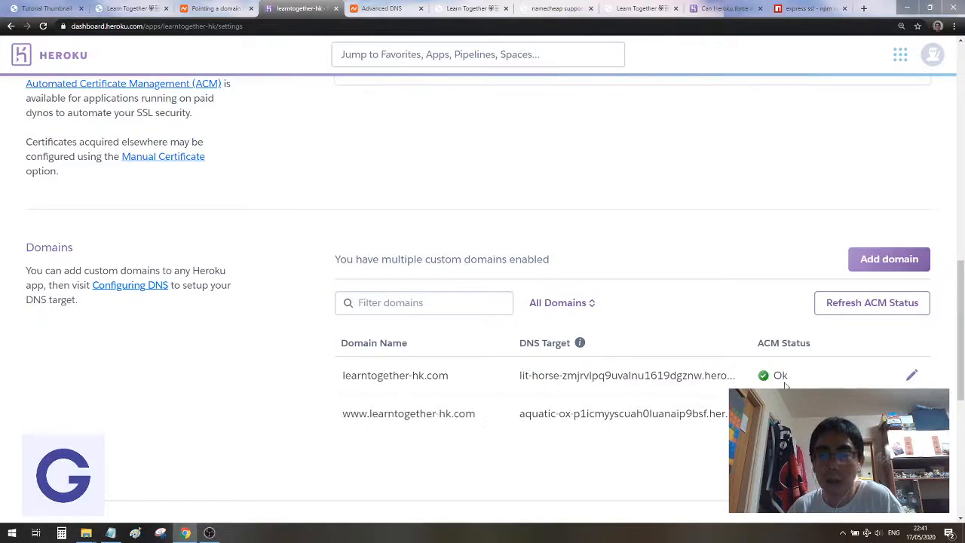
{"action": "scroll", "scroll_direction": "up", "scroll_amount": 3}
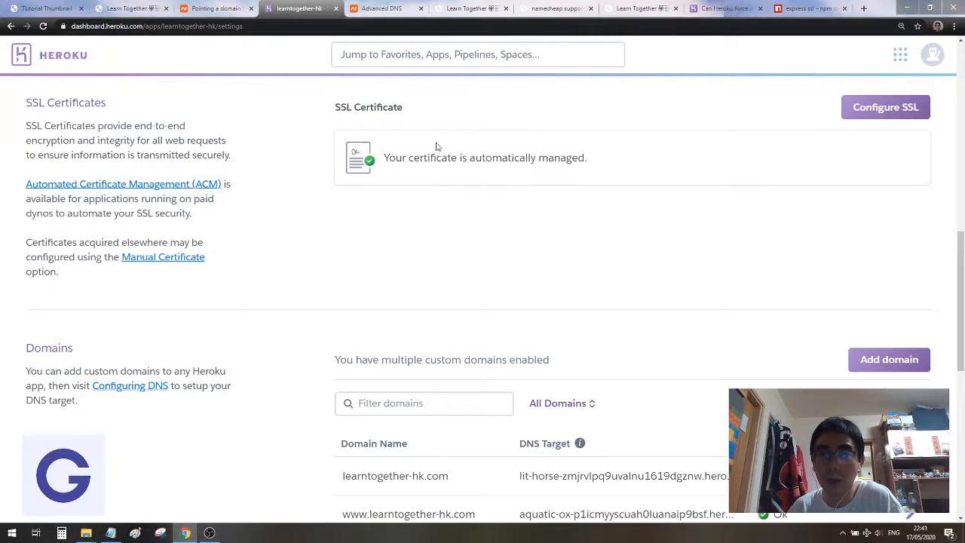
{"action": "scroll", "scroll_direction": "down", "scroll_amount": 3}
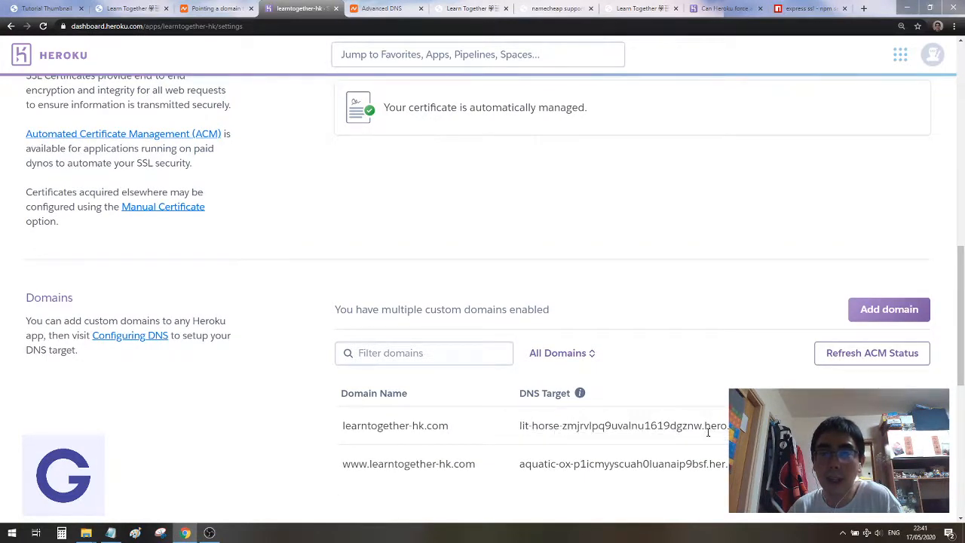
{"action": "mouse_move", "coordinate": [662, 463]}
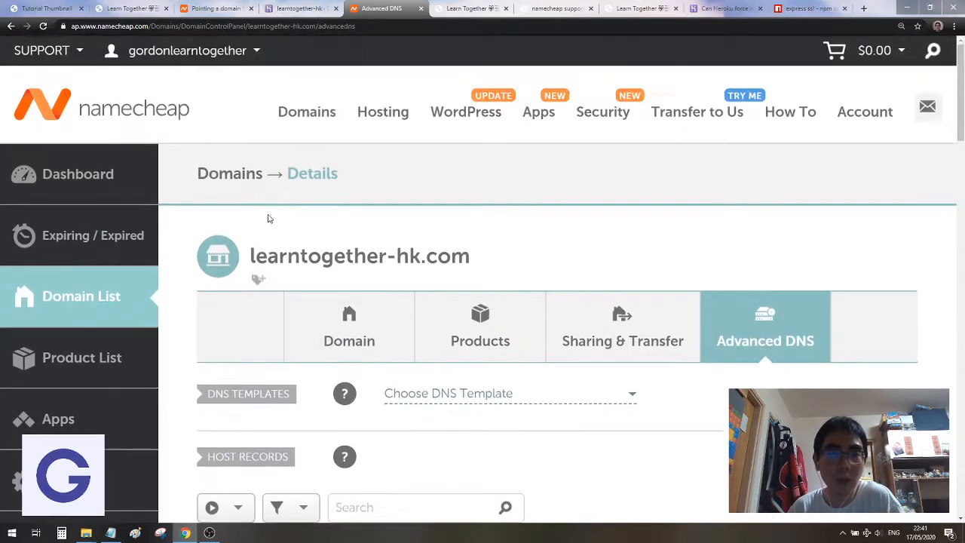
From the Domain List, manage learntogether-hk.com to reach its details page.
{"action": "scroll", "scroll_direction": "down", "scroll_amount": 3}
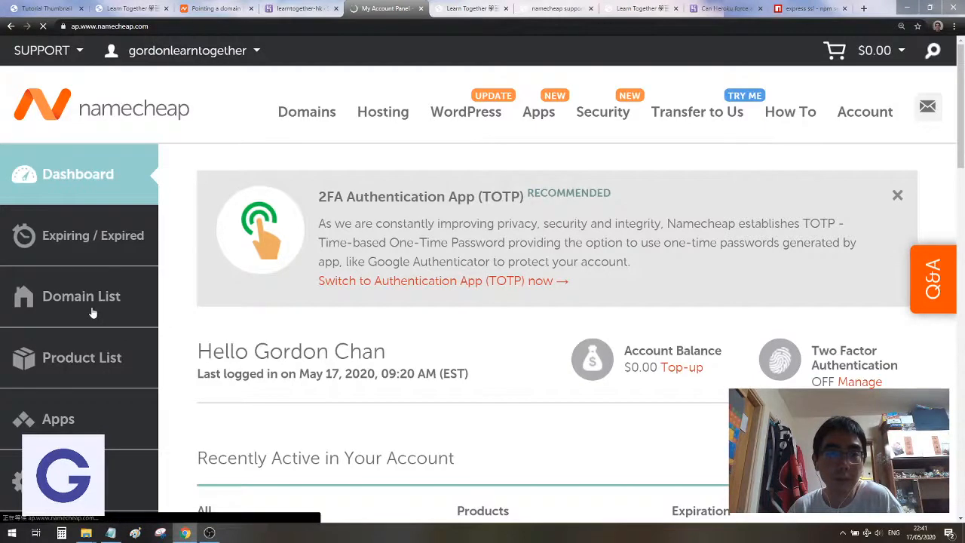
{"action": "left_click", "coordinate": [82, 296]}
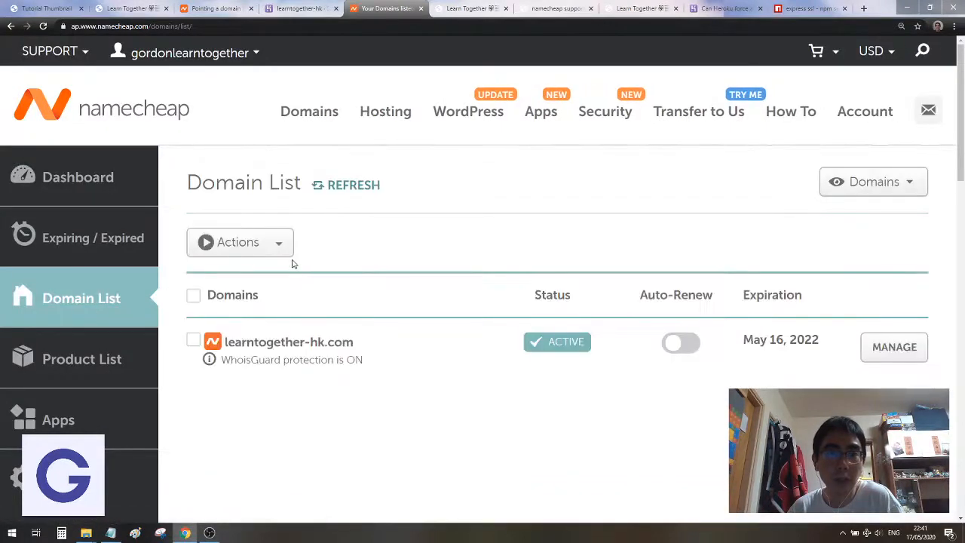
{"action": "mouse_move", "coordinate": [300, 350]}
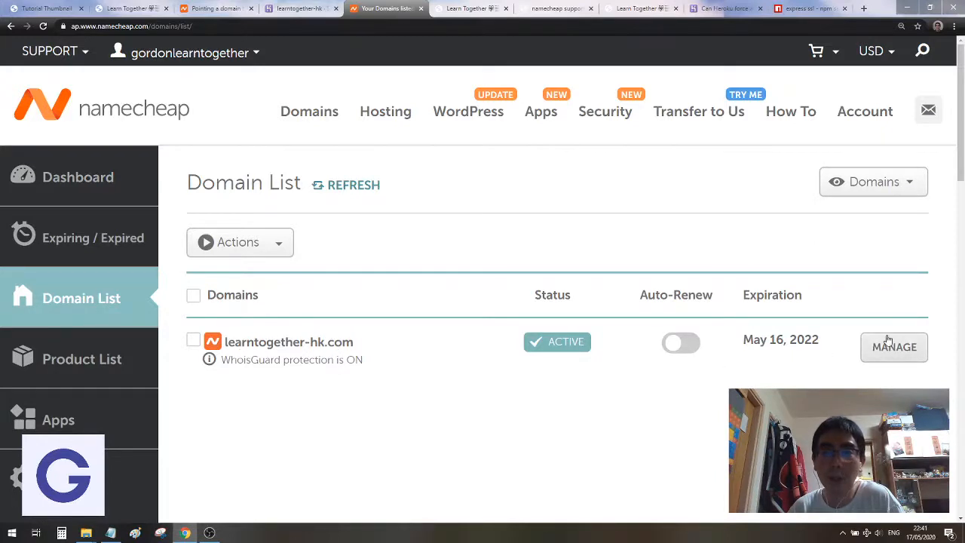
{"action": "left_click", "coordinate": [894, 347]}
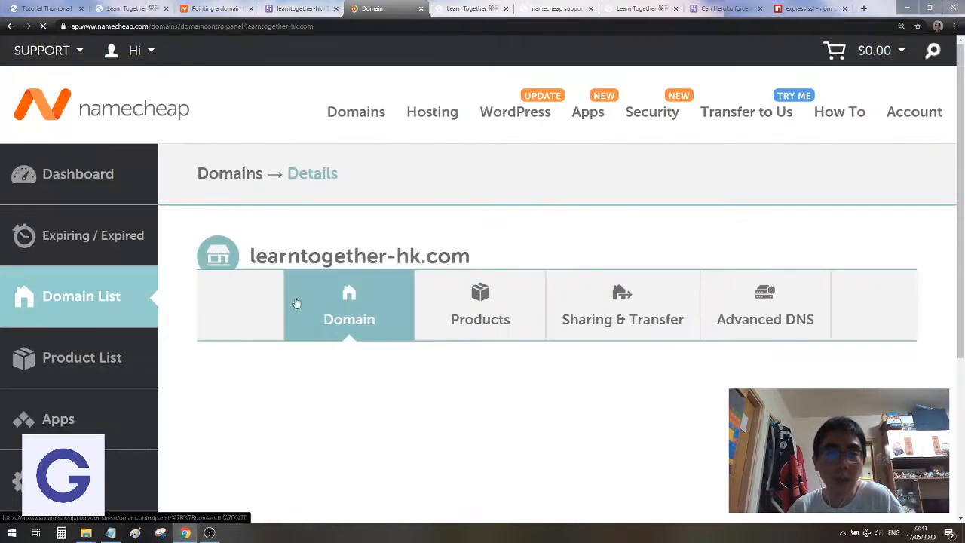
{"action": "scroll", "scroll_direction": "down", "scroll_amount": 3}
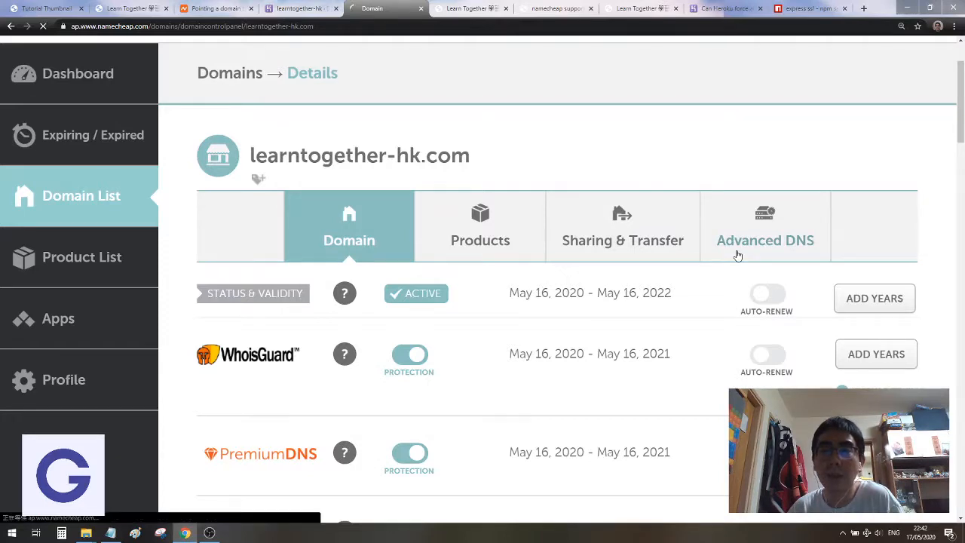
Show the Advanced DNS host records, starting then discarding a new record.
{"action": "left_click", "coordinate": [766, 240]}
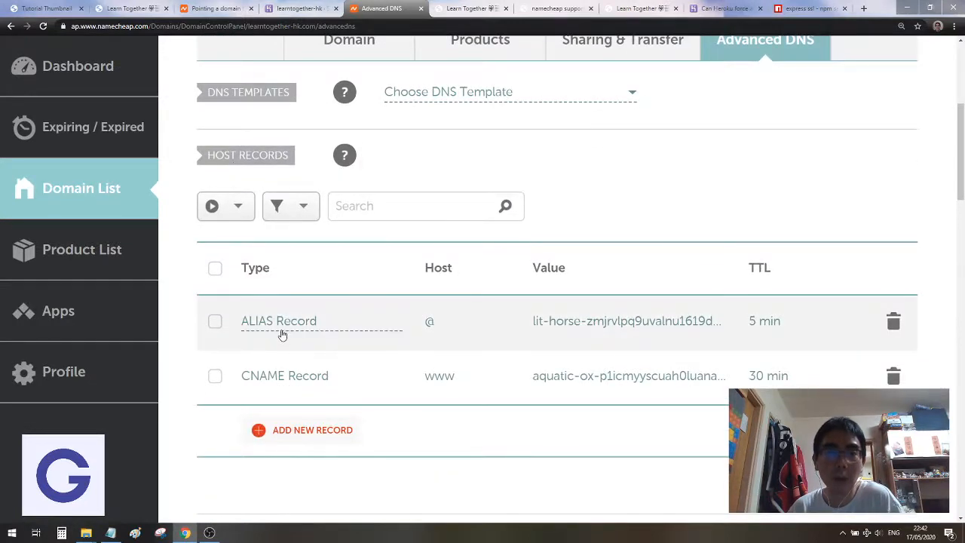
{"action": "mouse_move", "coordinate": [272, 387]}
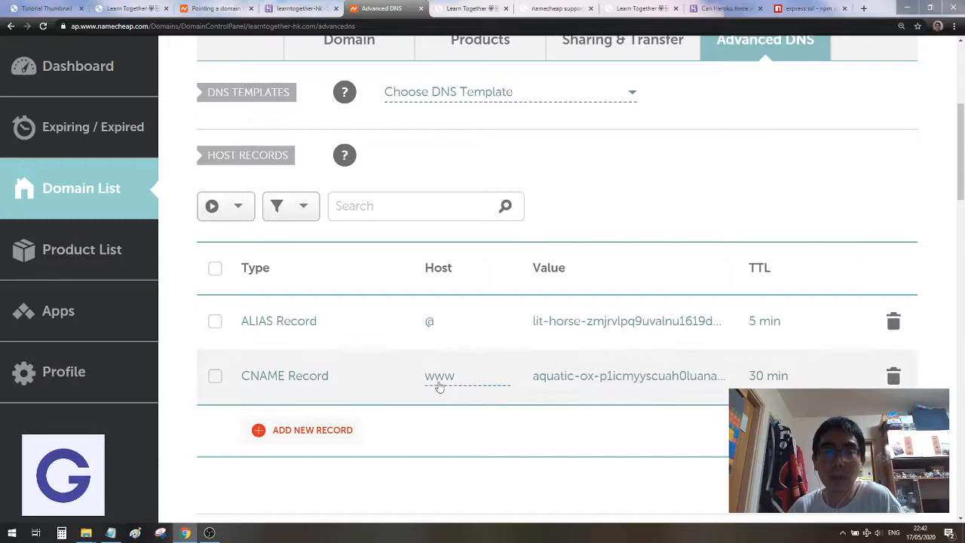
{"action": "mouse_move", "coordinate": [294, 437]}
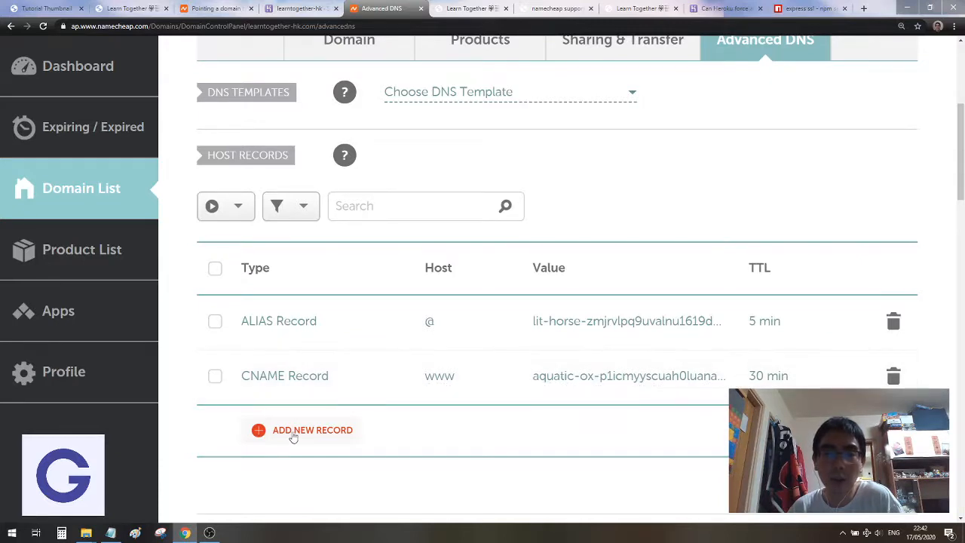
{"action": "left_click", "coordinate": [302, 430]}
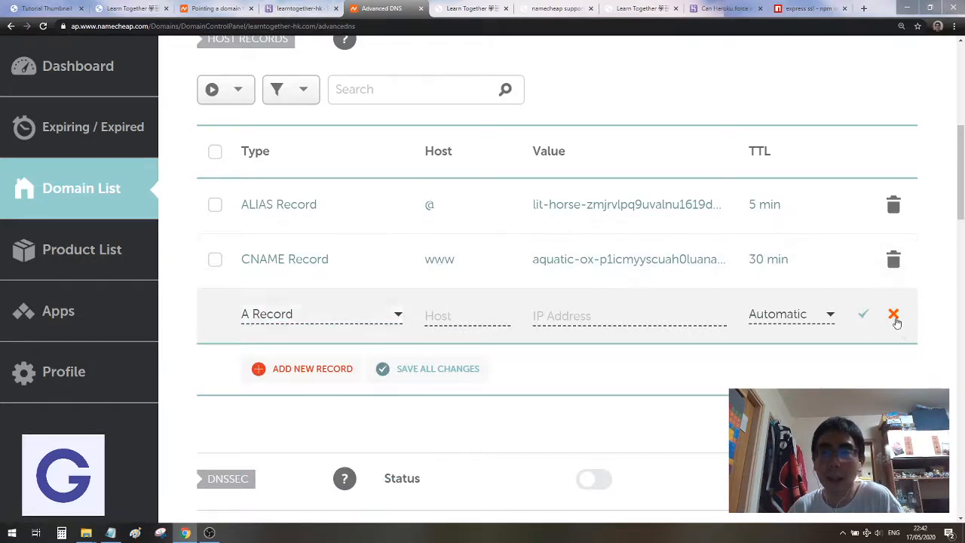
{"action": "left_click", "coordinate": [893, 315]}
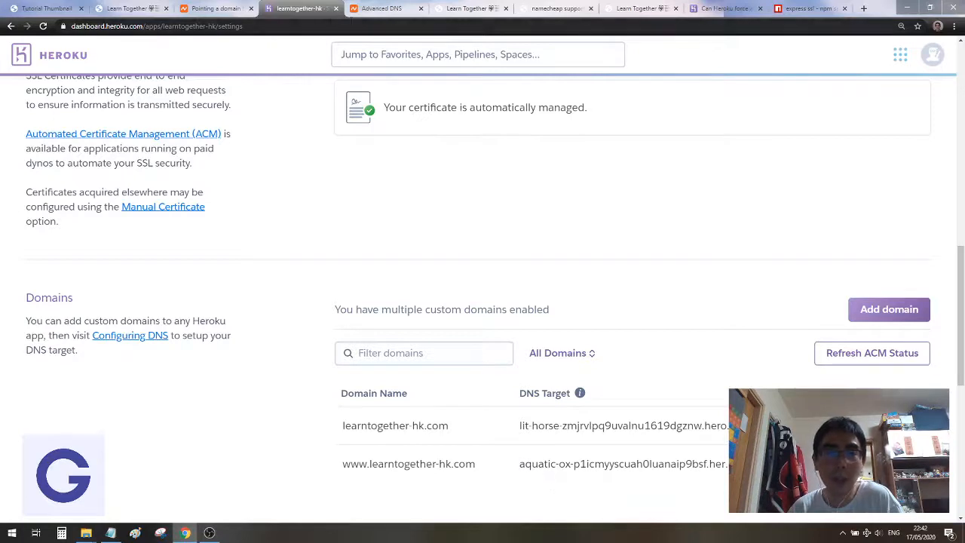
Return to the Namecheap host records showing the root ALIAS and www CNAME entries.
{"action": "left_click", "coordinate": [386, 9]}
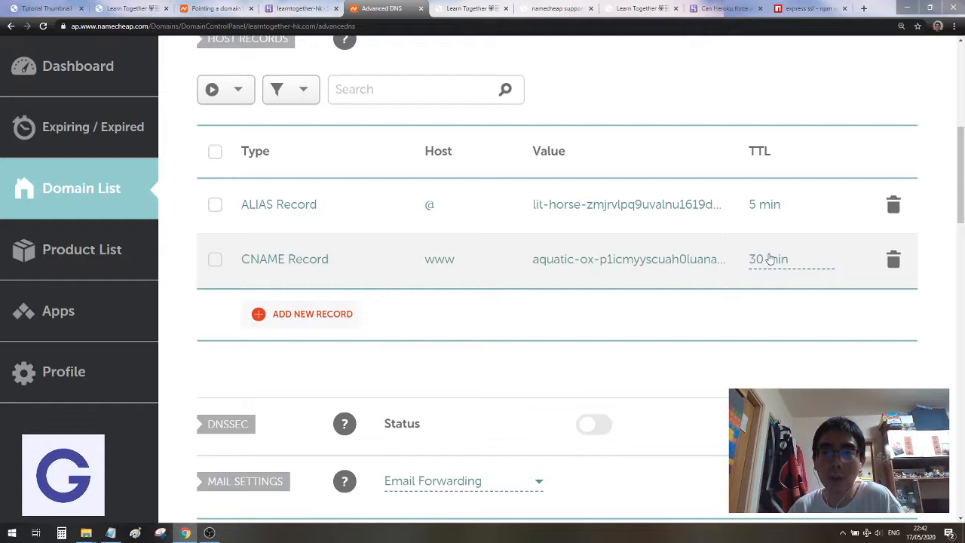
{"action": "mouse_move", "coordinate": [252, 227]}
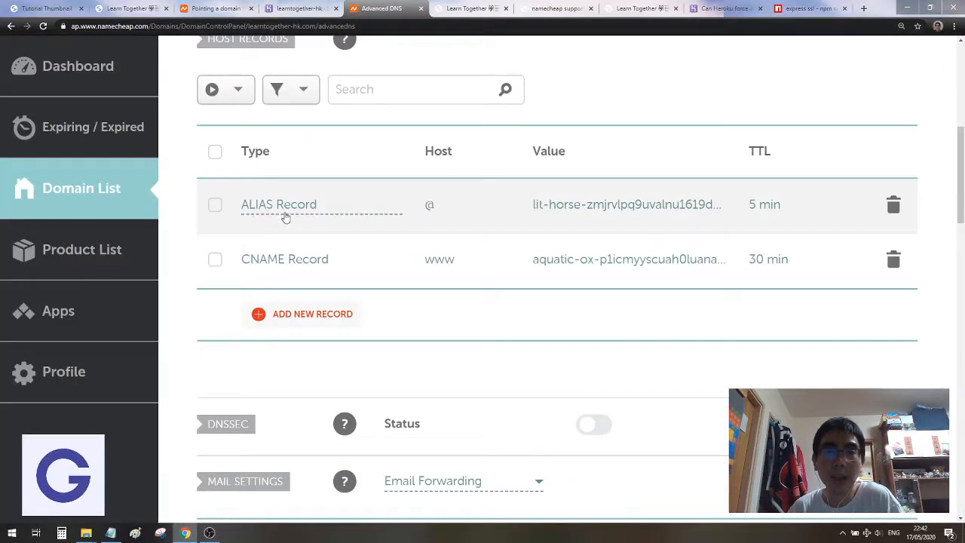
{"action": "mouse_move", "coordinate": [434, 172]}
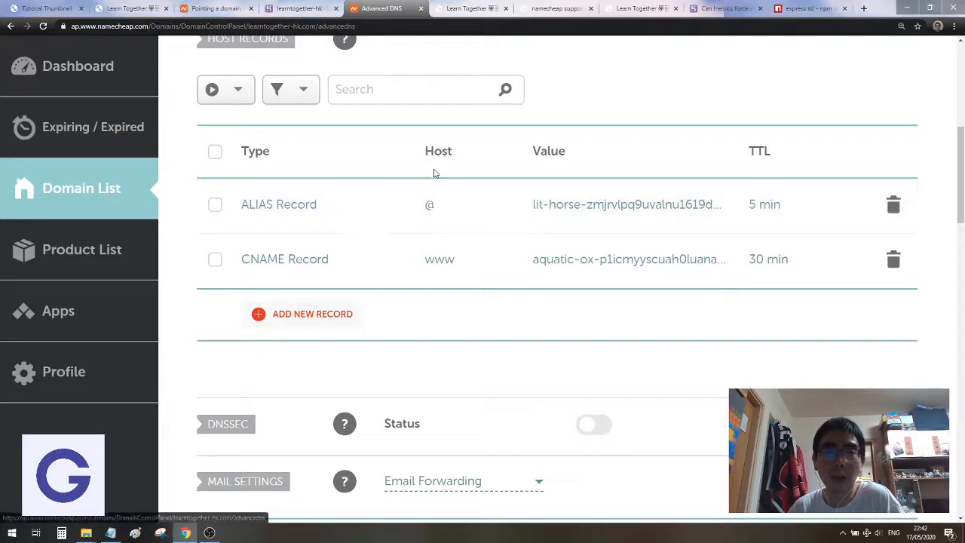
{"action": "mouse_move", "coordinate": [431, 211]}
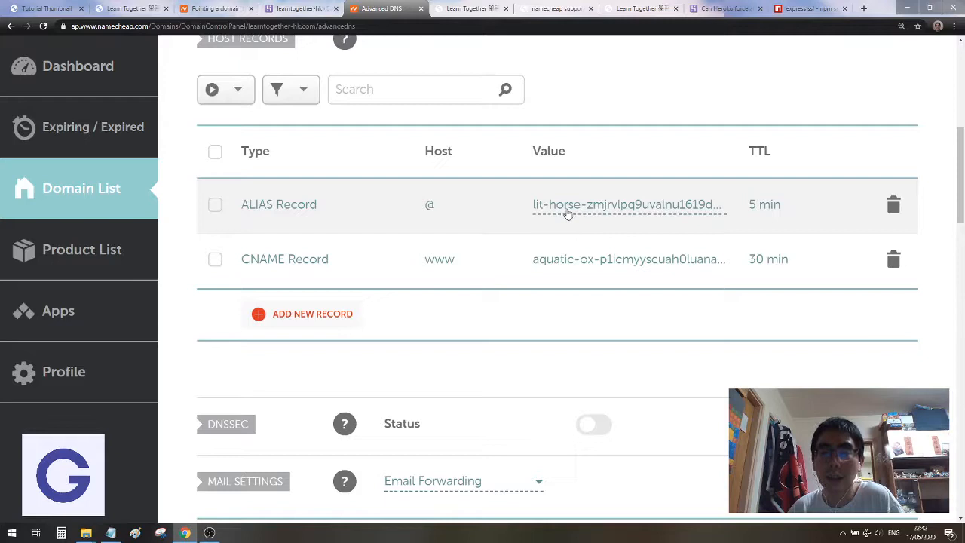
{"action": "mouse_move", "coordinate": [798, 226]}
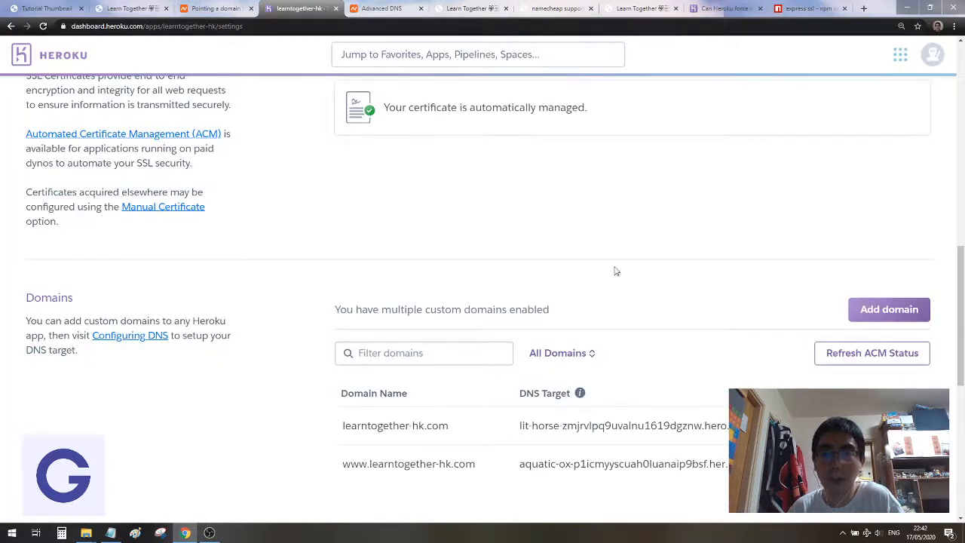
View the live site at learntogether-hk.com, then the saved Namecheap support chat.
{"action": "left_click", "coordinate": [472, 8]}
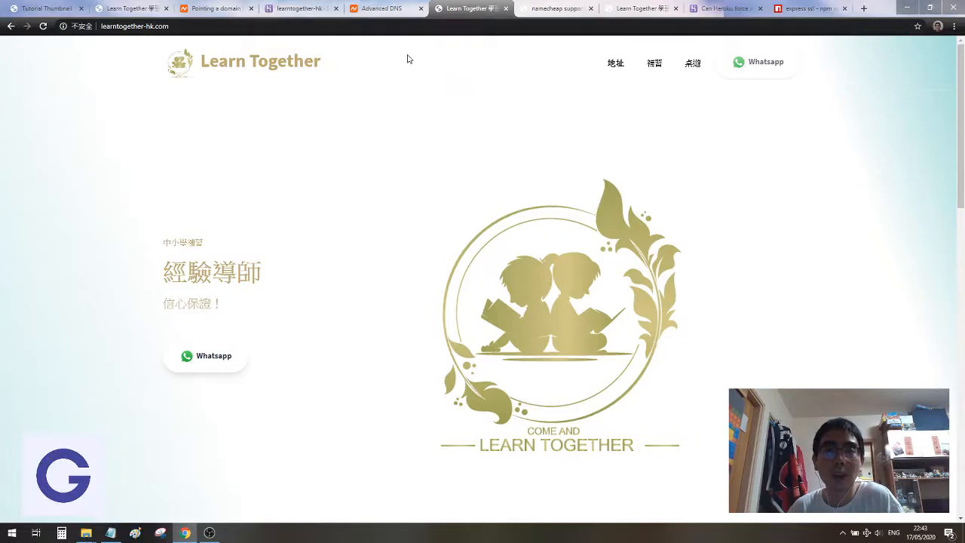
{"action": "left_click", "coordinate": [558, 8]}
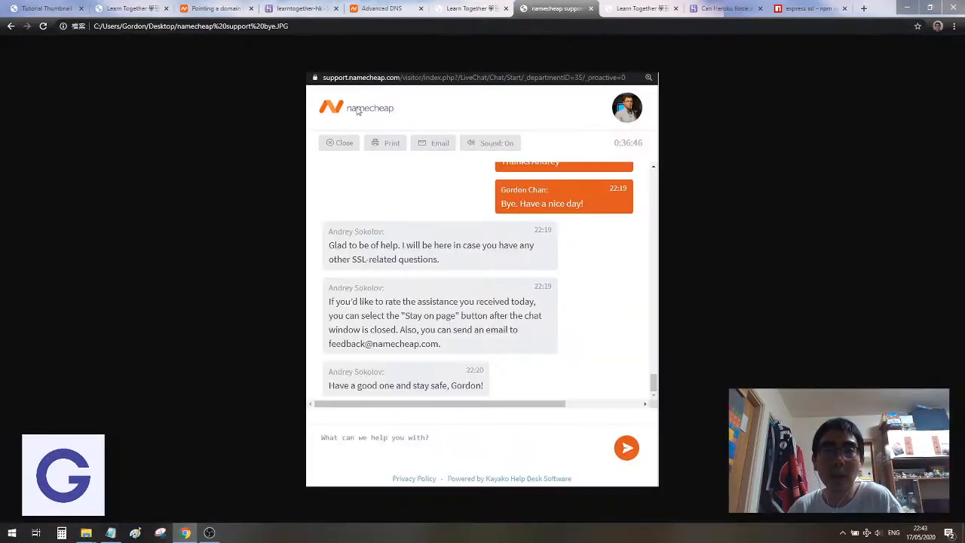
{"action": "mouse_move", "coordinate": [413, 121]}
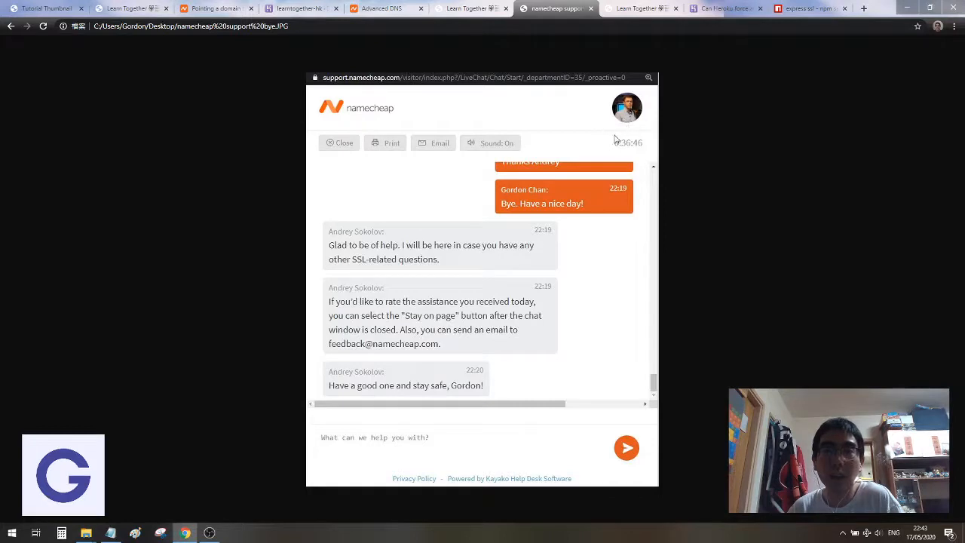
{"action": "mouse_move", "coordinate": [355, 319]}
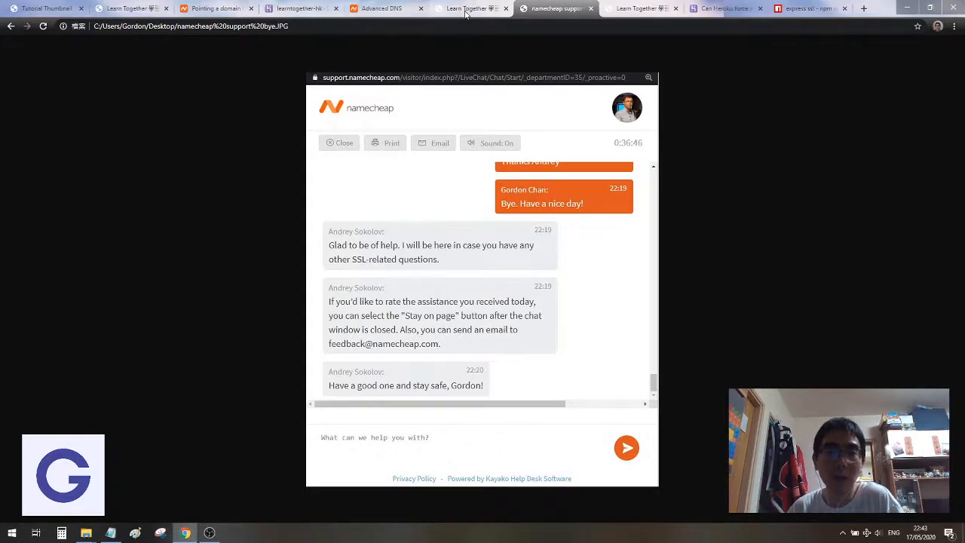
Return to the live Learn Together site served without a secure connection.
{"action": "left_click", "coordinate": [467, 9]}
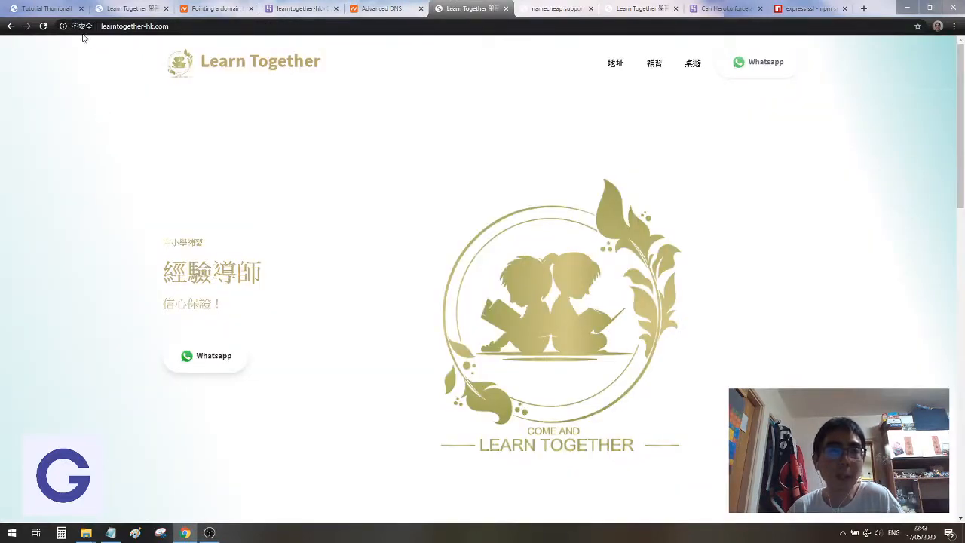
{"action": "mouse_move", "coordinate": [66, 26]}
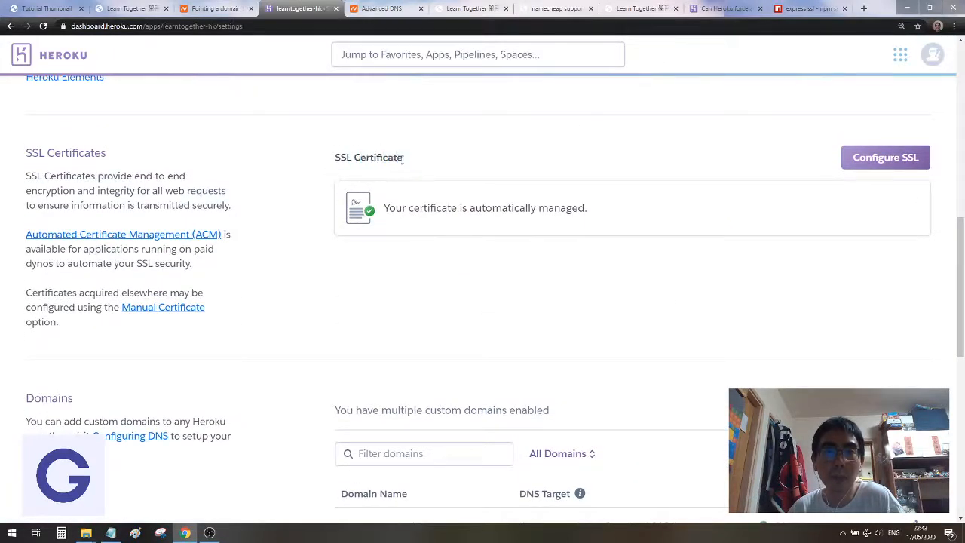
Highlight the SSL Certificate heading showing the certificate as automatically managed.
{"action": "double_click", "coordinate": [368, 158]}
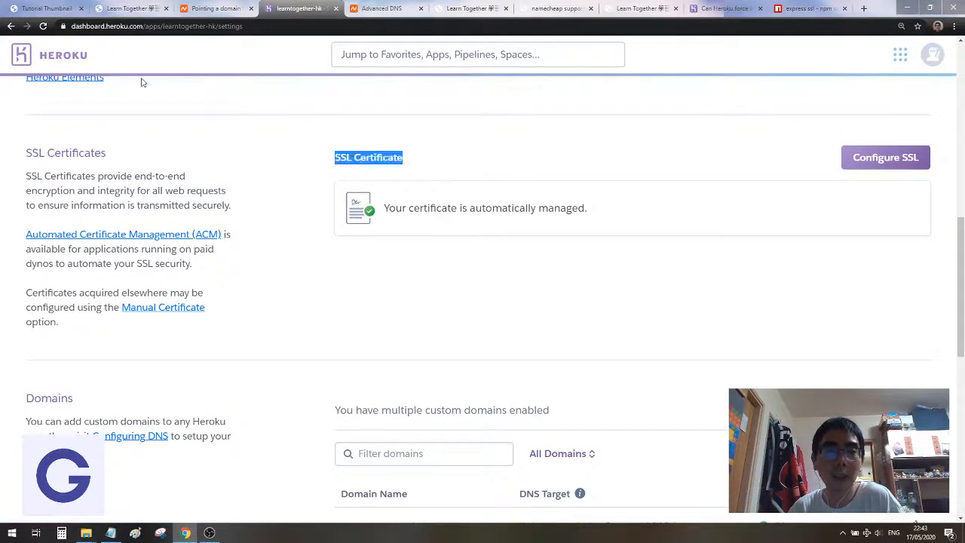
{"action": "mouse_move", "coordinate": [863, 166]}
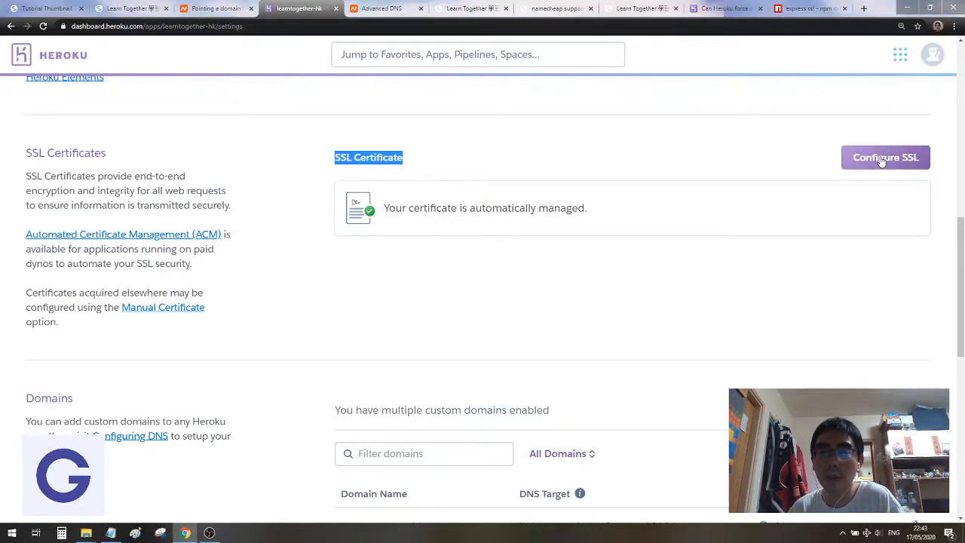
{"action": "mouse_move", "coordinate": [166, 99]}
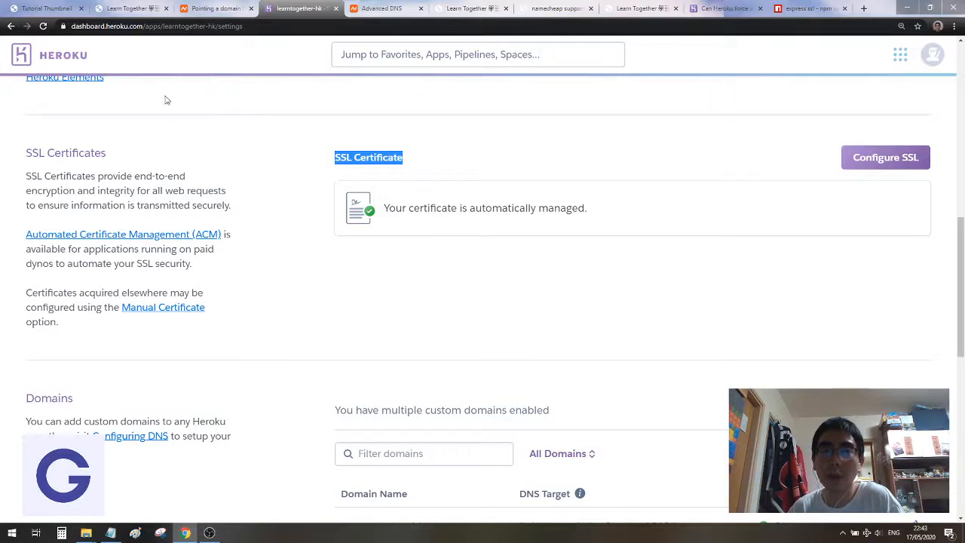
{"action": "mouse_move", "coordinate": [224, 139]}
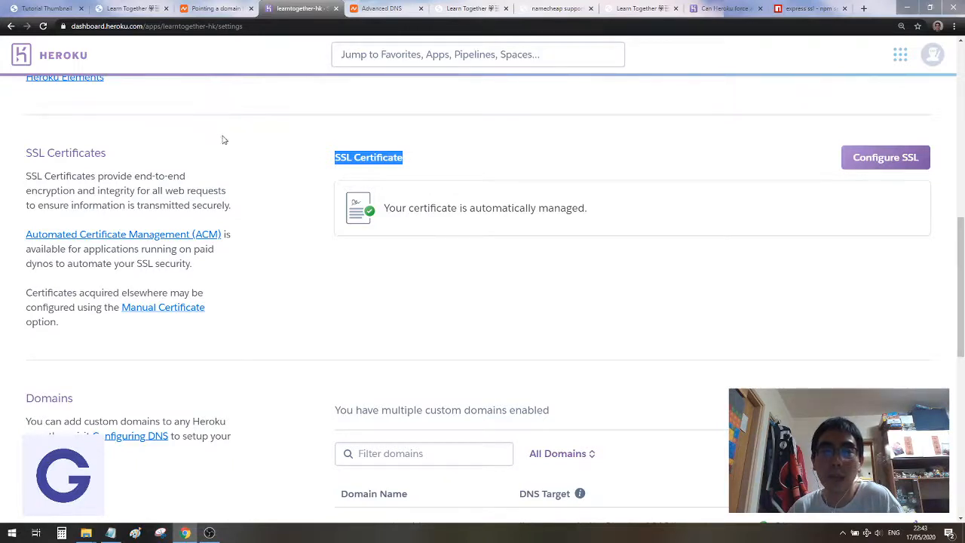
{"action": "mouse_move", "coordinate": [288, 164]}
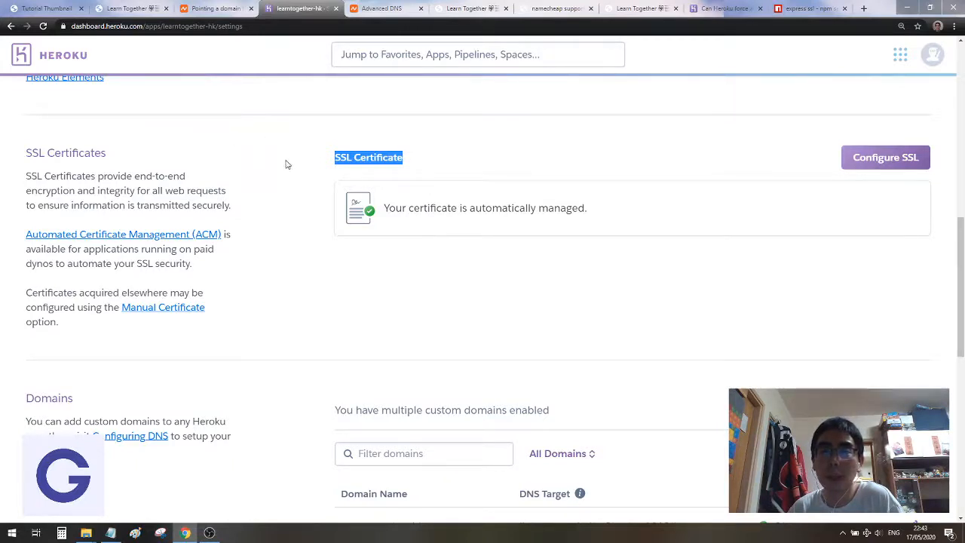
{"action": "mouse_move", "coordinate": [277, 166]}
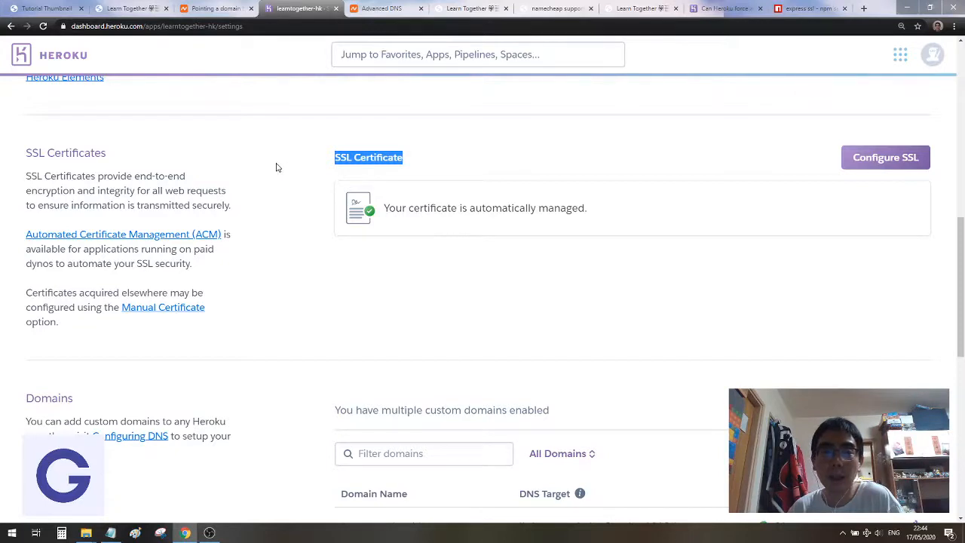
{"action": "mouse_move", "coordinate": [325, 166]}
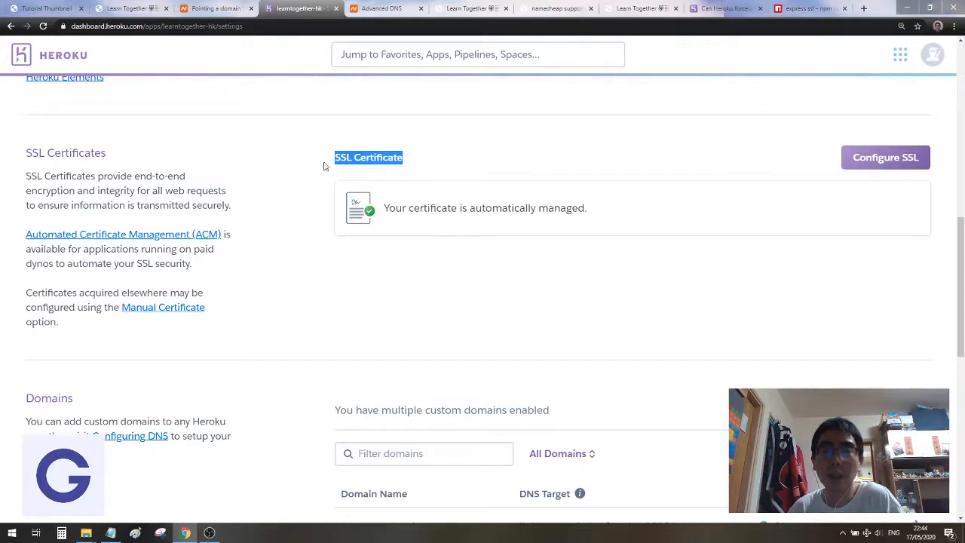
{"action": "mouse_move", "coordinate": [422, 162]}
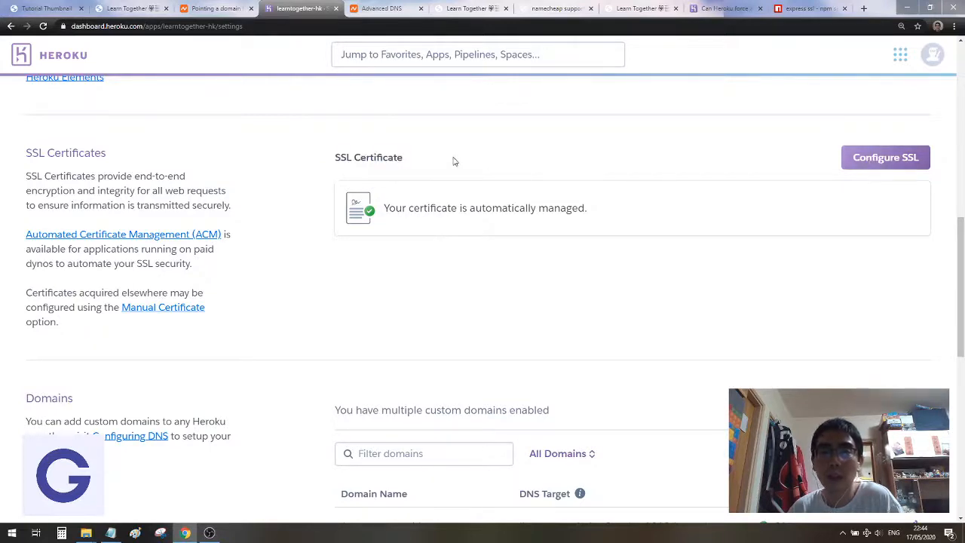
{"action": "mouse_move", "coordinate": [340, 170]}
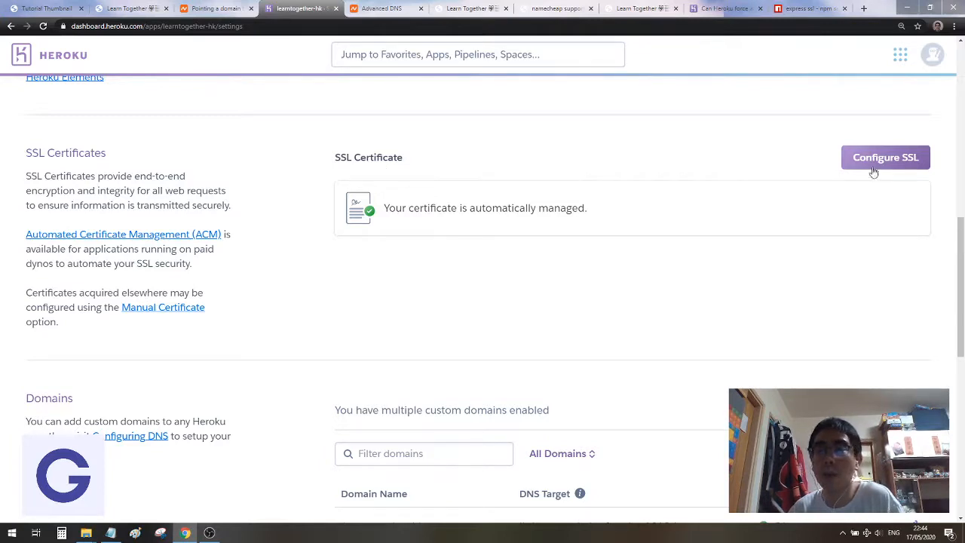
{"action": "scroll", "scroll_direction": "down", "scroll_amount": 3}
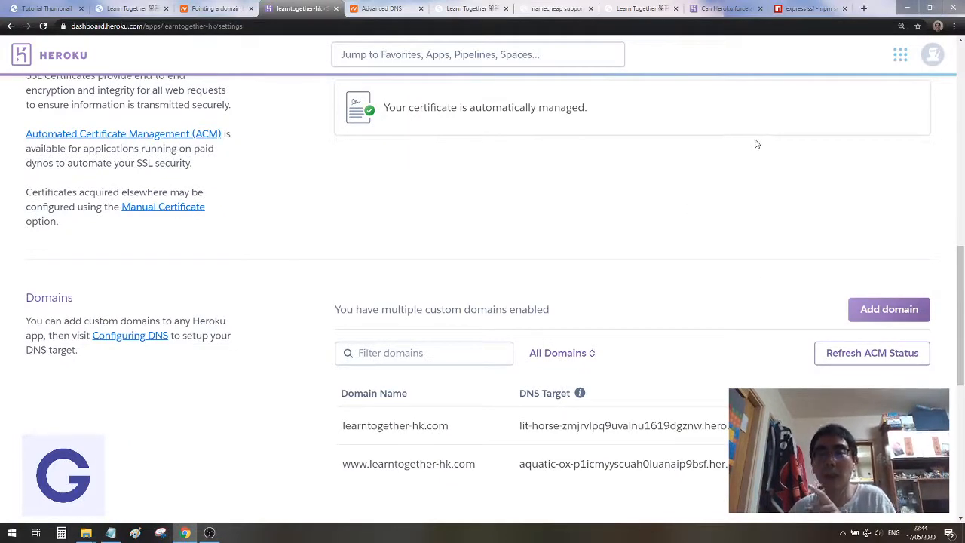
{"action": "mouse_move", "coordinate": [741, 182]}
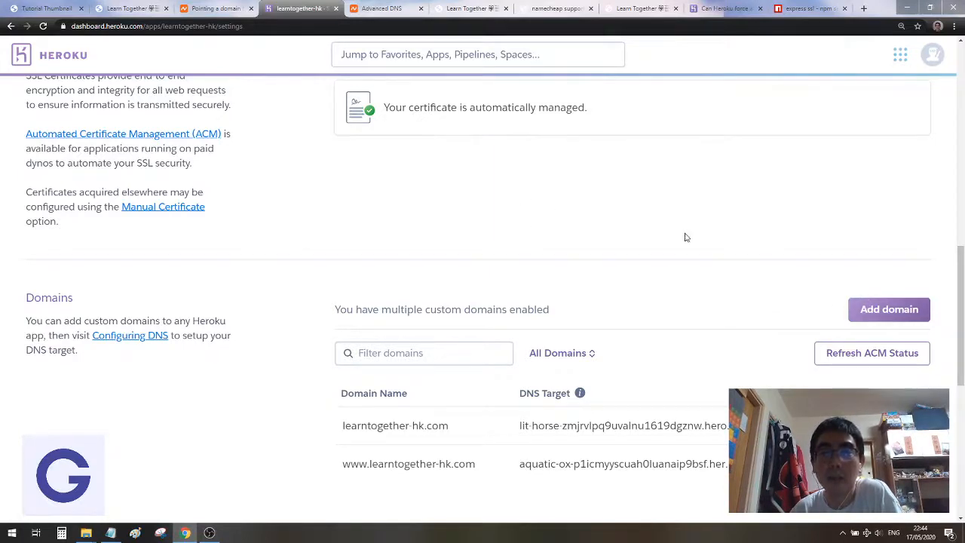
{"action": "mouse_move", "coordinate": [881, 280]}
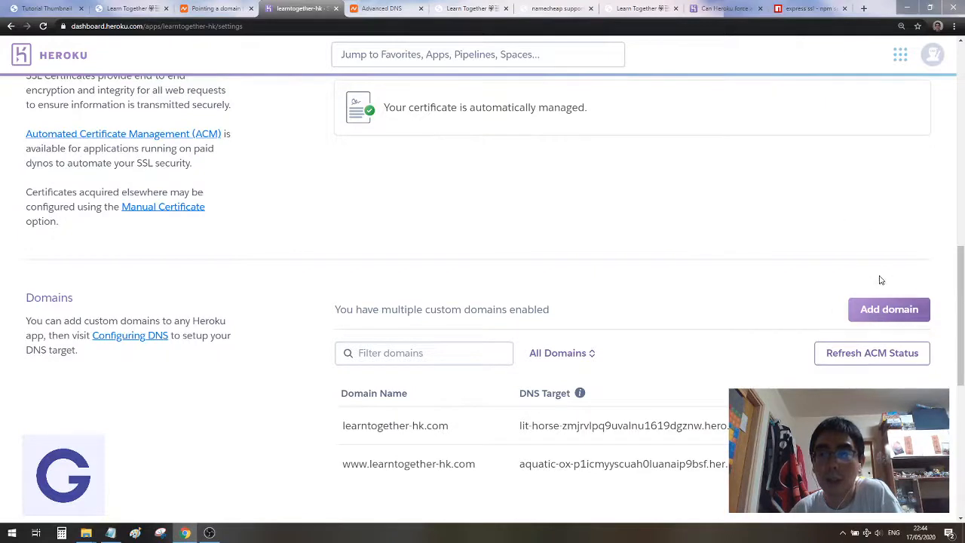
{"action": "mouse_move", "coordinate": [869, 314]}
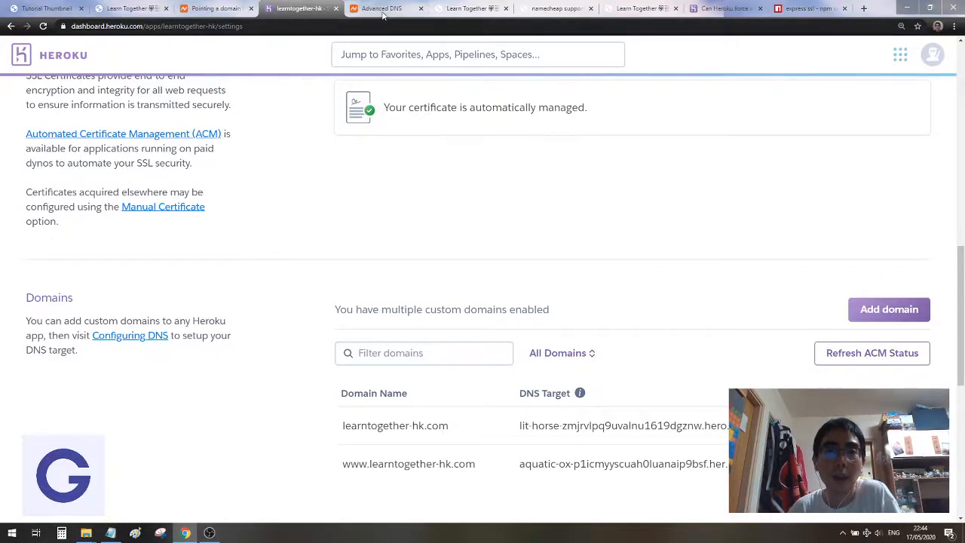
View the Namecheap DNS settings, then the SSL Certificates product list showing no new certificates.
{"action": "left_click", "coordinate": [382, 9]}
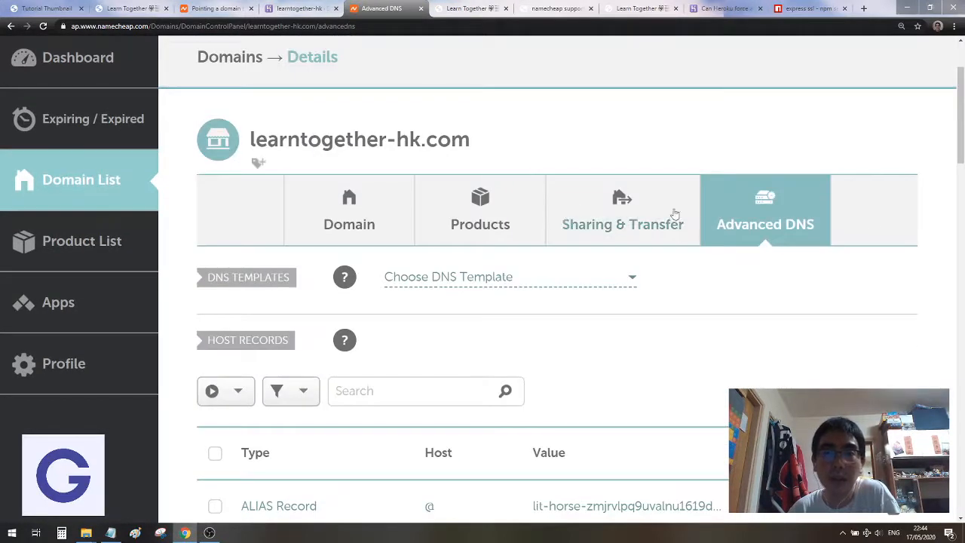
{"action": "mouse_move", "coordinate": [303, 121]}
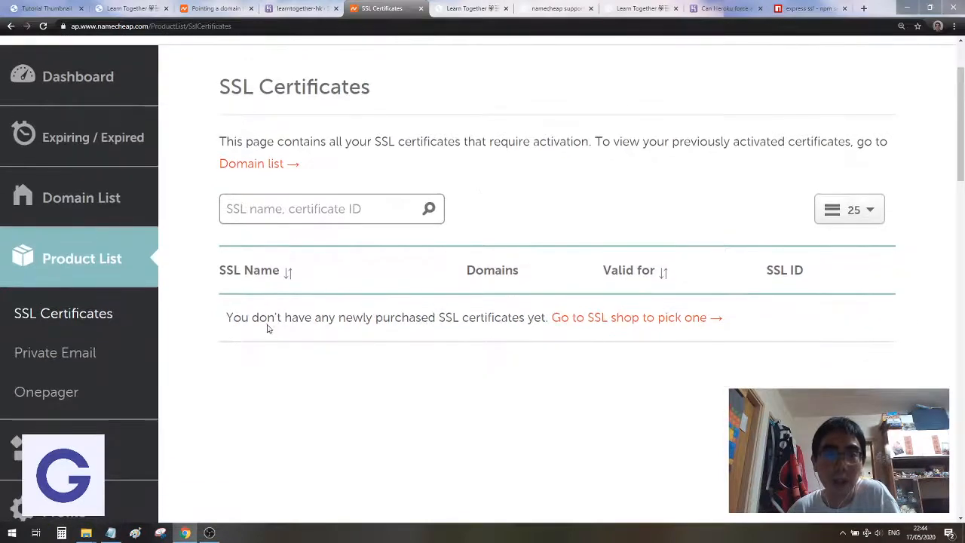
{"action": "mouse_move", "coordinate": [361, 310]}
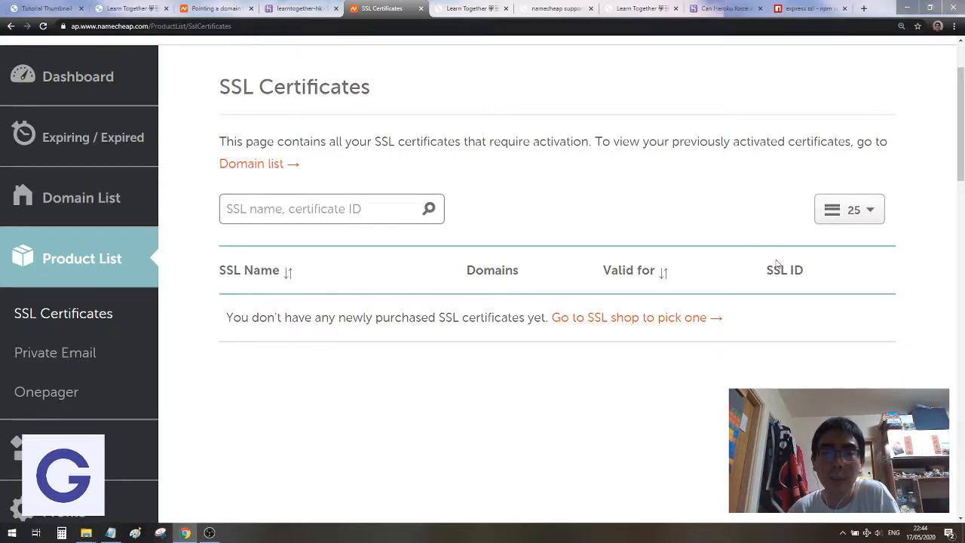
{"action": "mouse_move", "coordinate": [745, 313]}
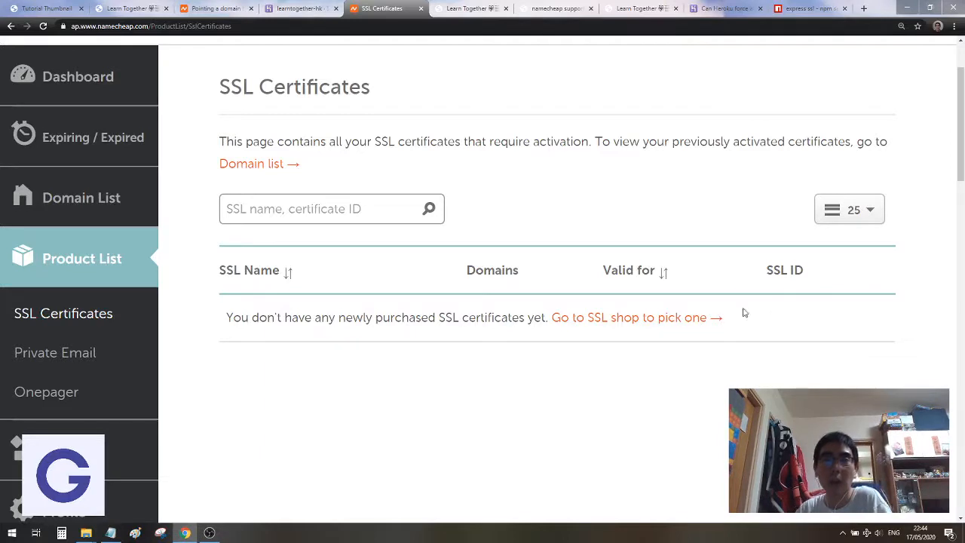
{"action": "mouse_move", "coordinate": [729, 287]}
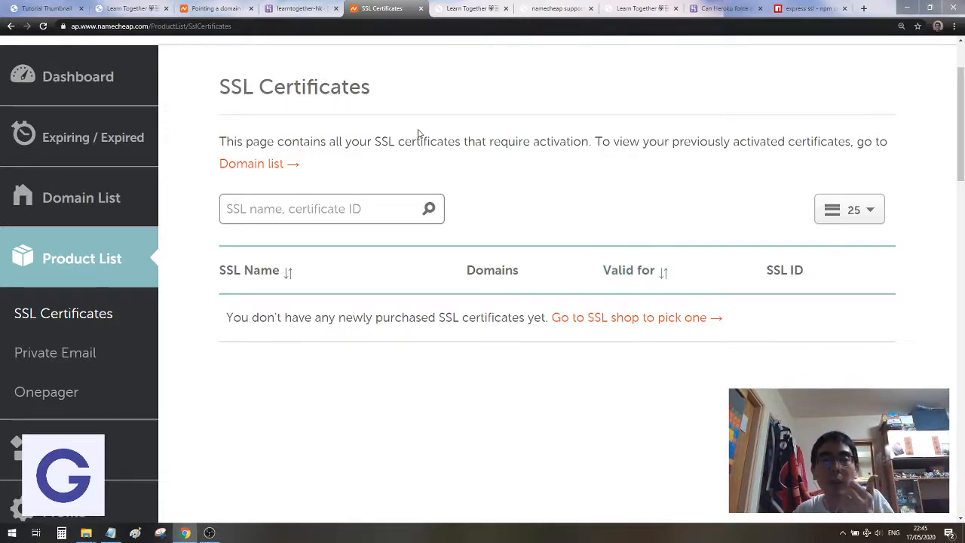
{"action": "mouse_move", "coordinate": [462, 184]}
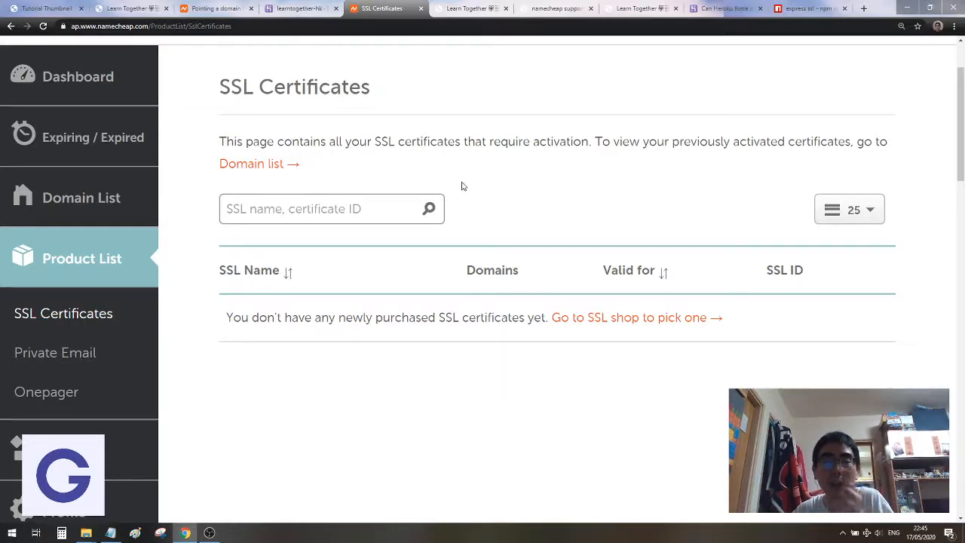
{"action": "mouse_move", "coordinate": [262, 97]}
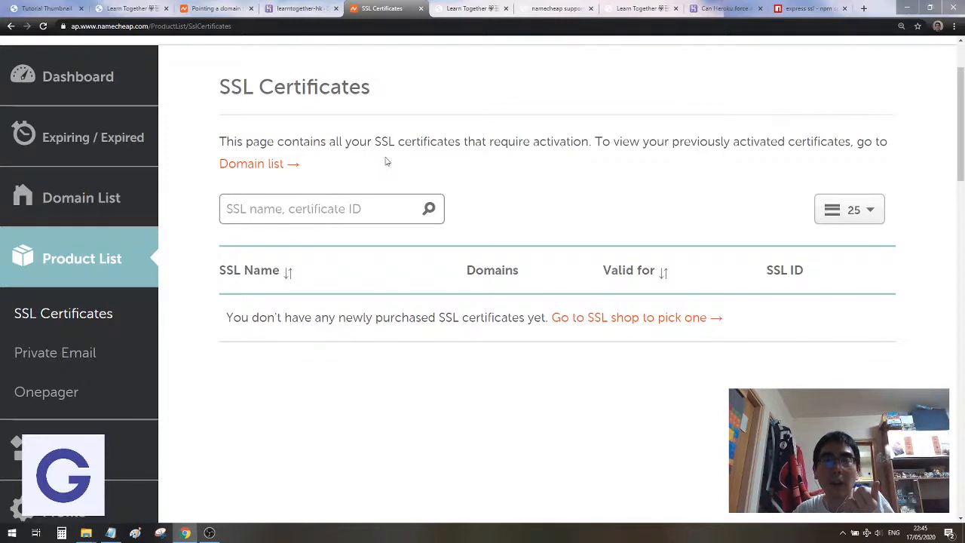
{"action": "mouse_move", "coordinate": [435, 172]}
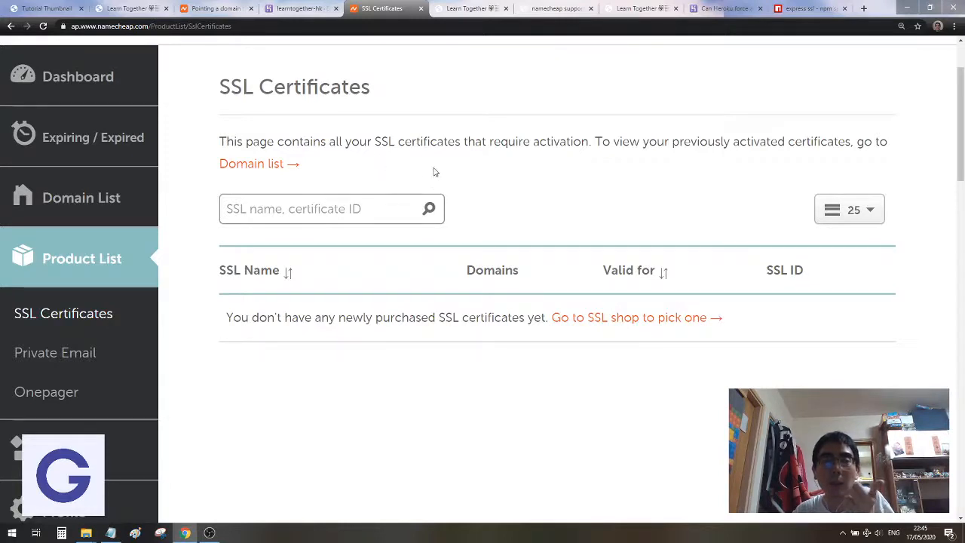
{"action": "mouse_move", "coordinate": [448, 157]}
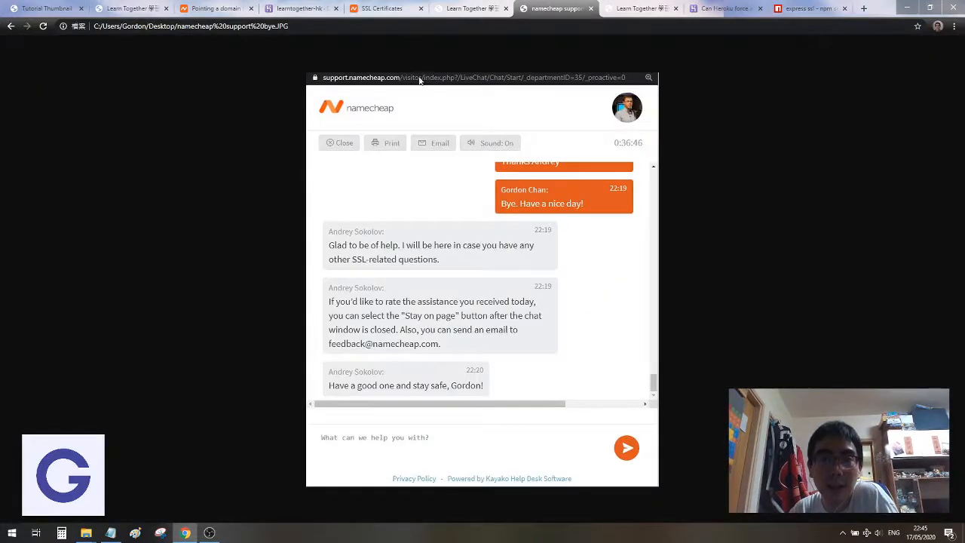
{"action": "left_click", "coordinate": [389, 8]}
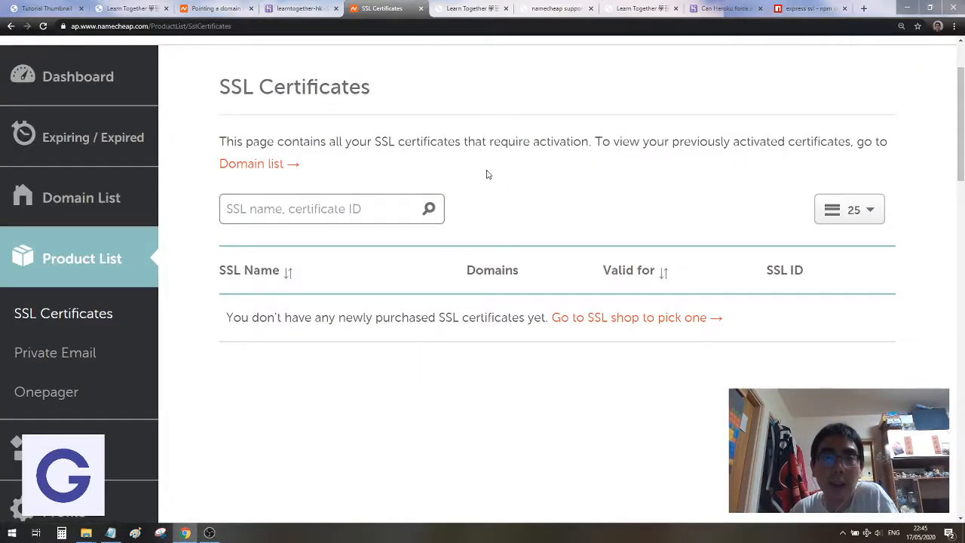
{"action": "mouse_move", "coordinate": [475, 169]}
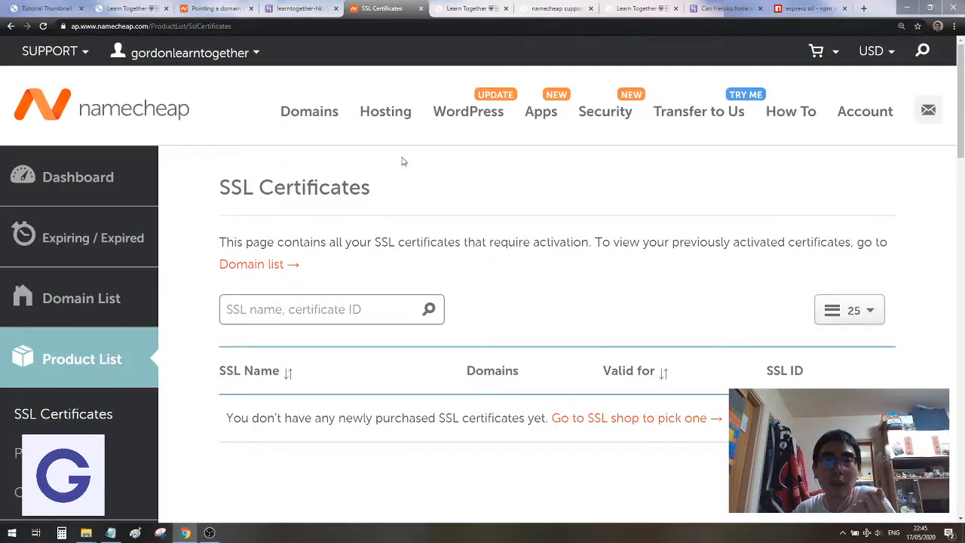
{"action": "scroll", "scroll_direction": "down", "scroll_amount": 3}
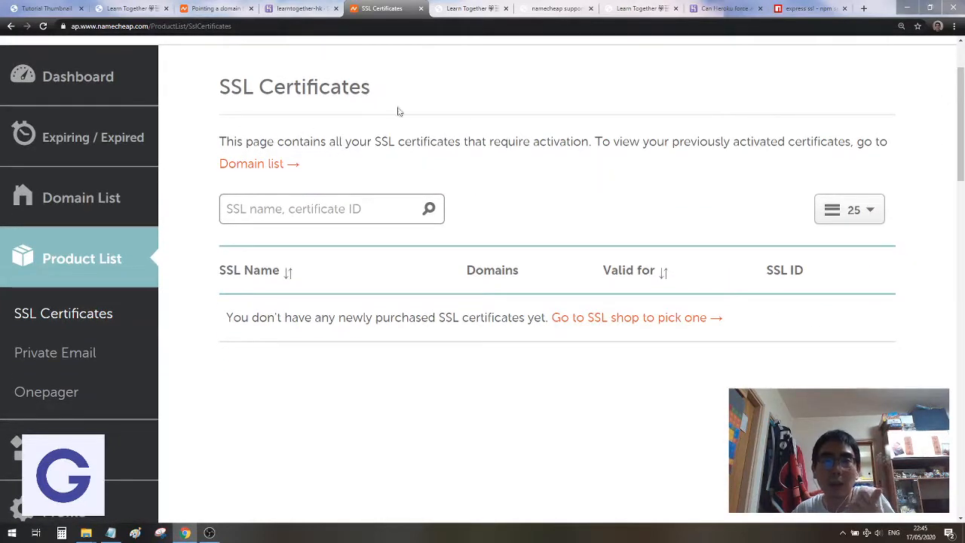
{"action": "mouse_move", "coordinate": [430, 122]}
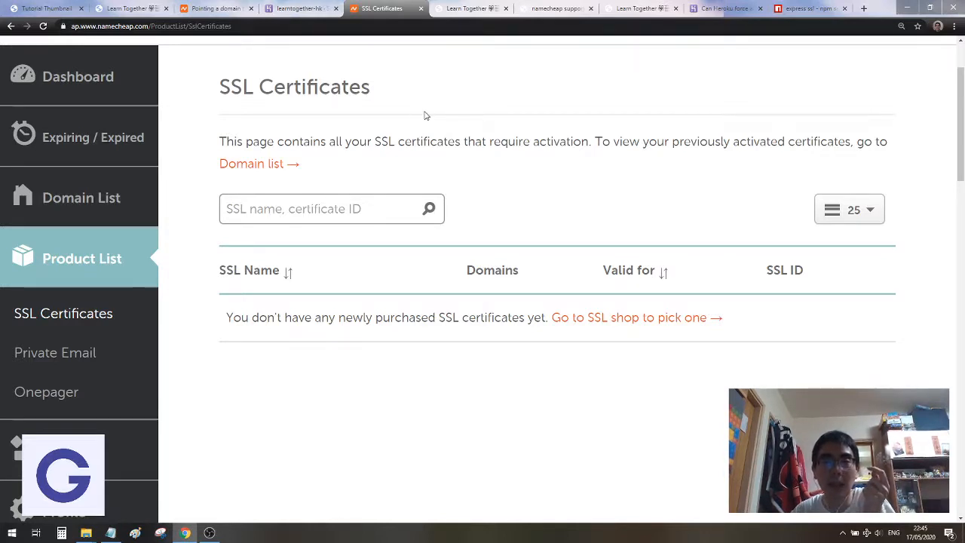
{"action": "mouse_move", "coordinate": [522, 110]}
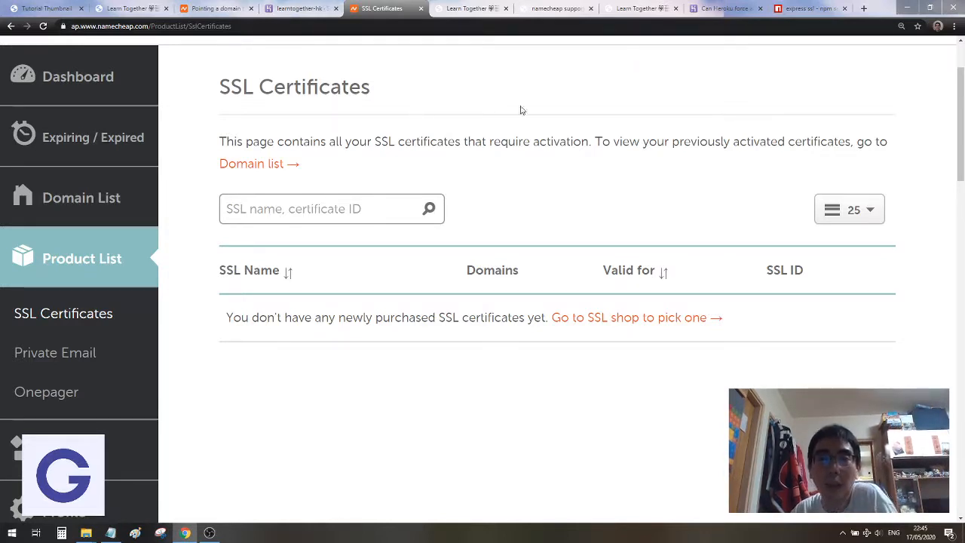
{"action": "mouse_move", "coordinate": [601, 97]}
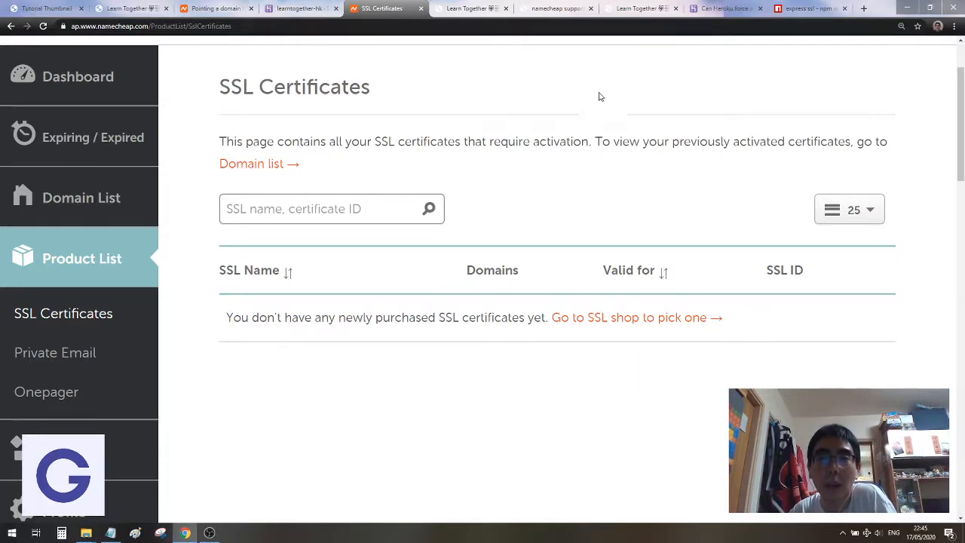
{"action": "mouse_move", "coordinate": [476, 106]}
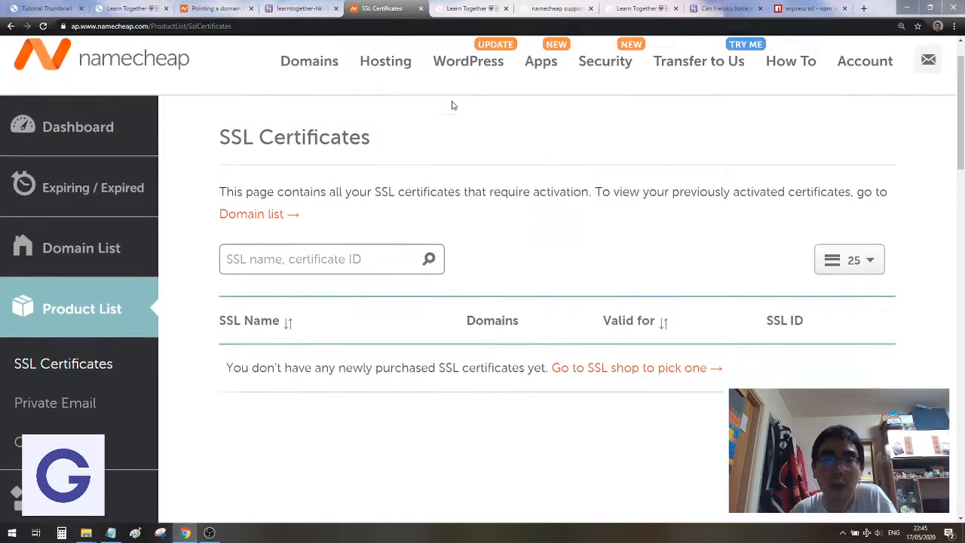
Review the saved Namecheap support chat, then return to the live Learn Together site.
{"action": "left_click", "coordinate": [562, 9]}
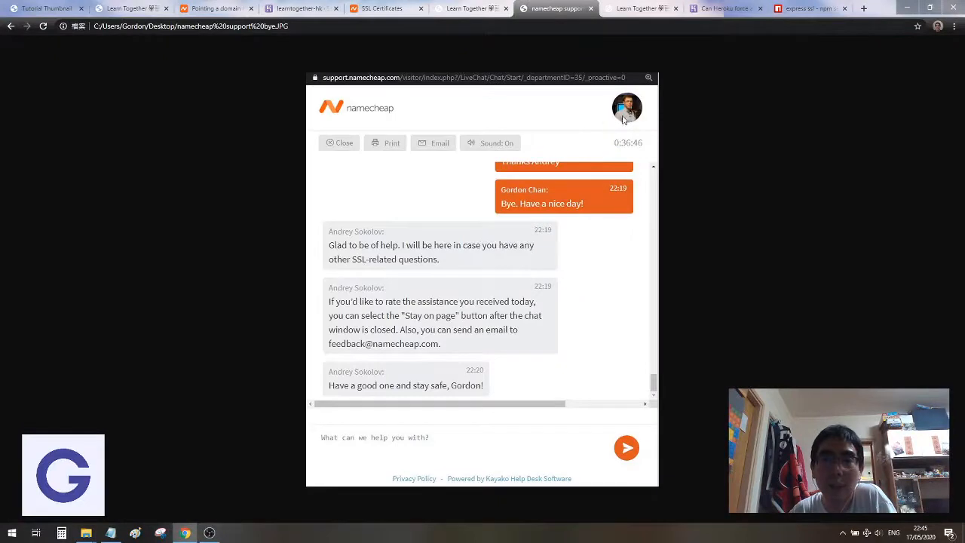
{"action": "mouse_move", "coordinate": [630, 133]}
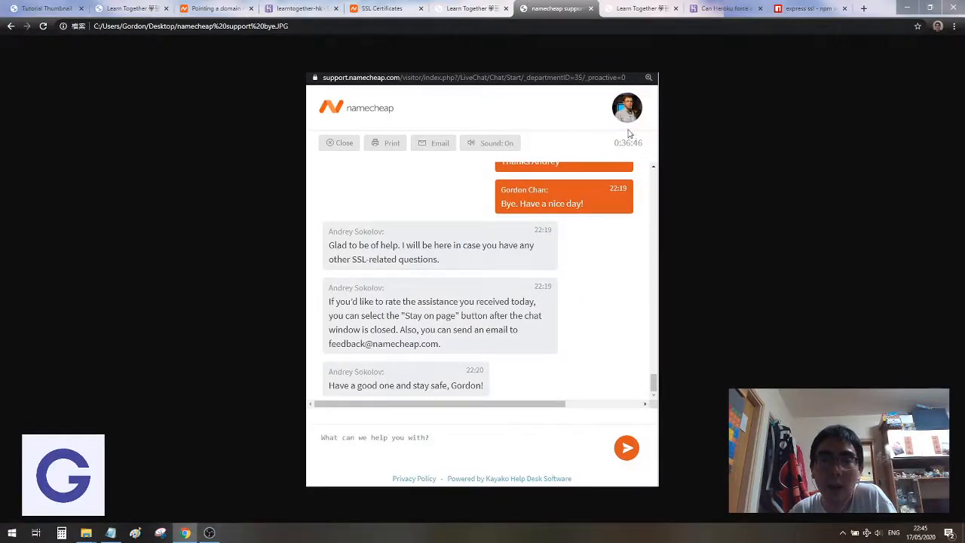
{"action": "mouse_move", "coordinate": [623, 146]}
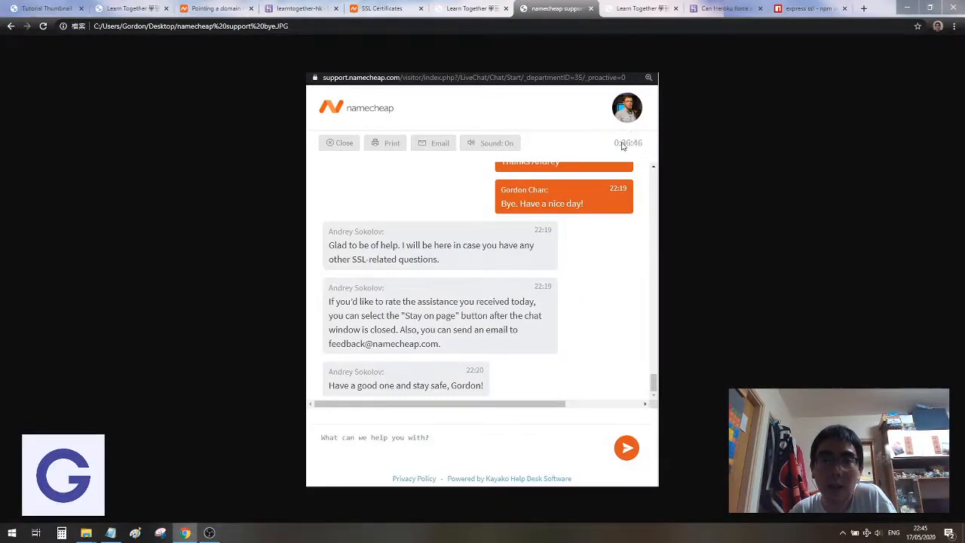
{"action": "left_click", "coordinate": [641, 8]}
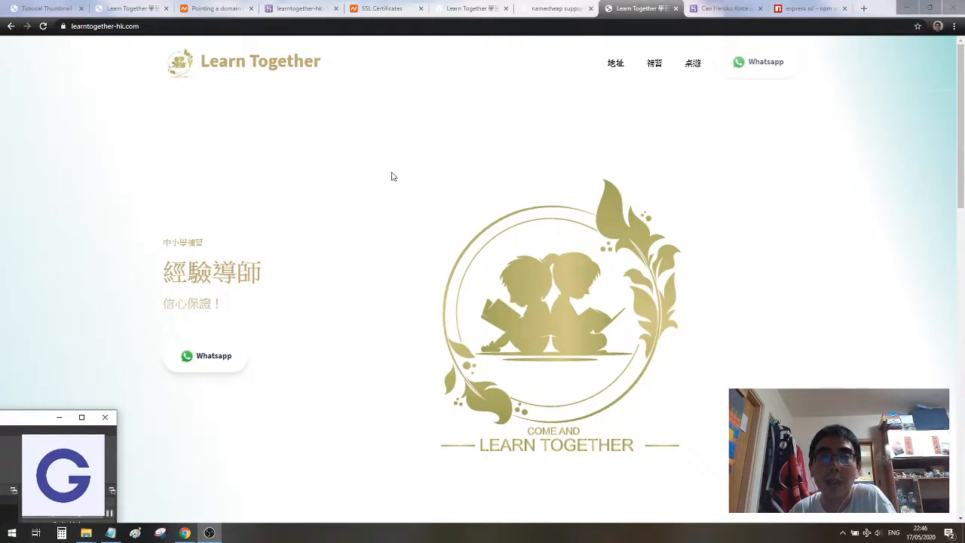
{"action": "mouse_move", "coordinate": [376, 187]}
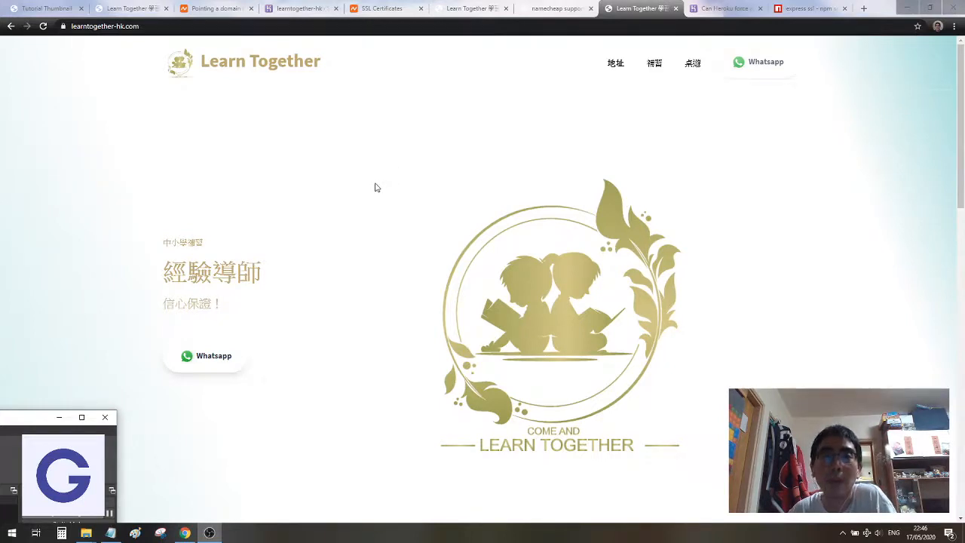